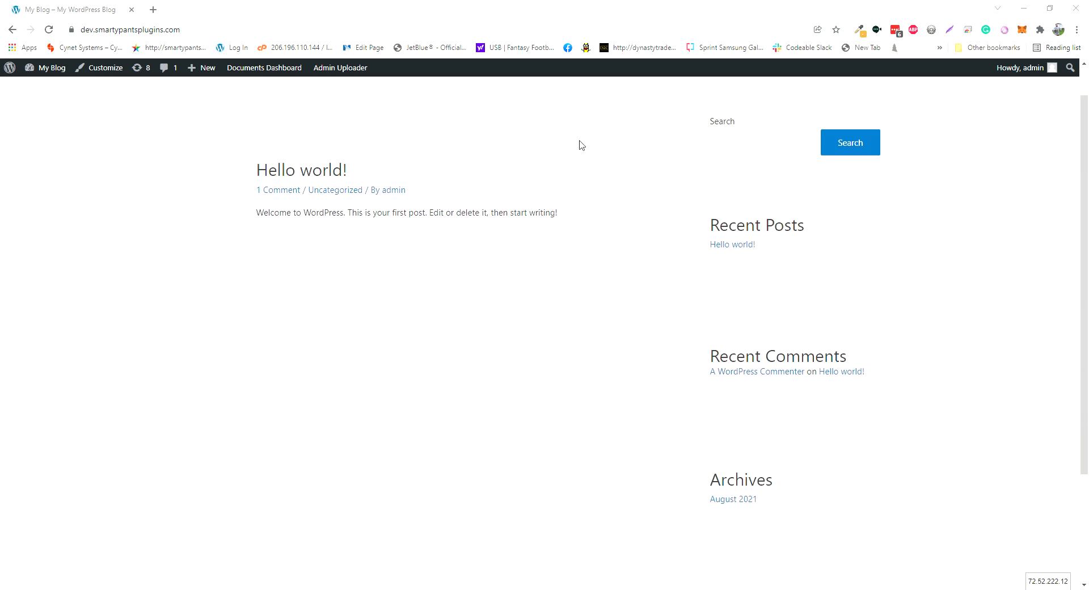
Highlight the cdm_public_view shortcode name and its pid attribute in the Smarty Plugins docs
scroll("down", 3)
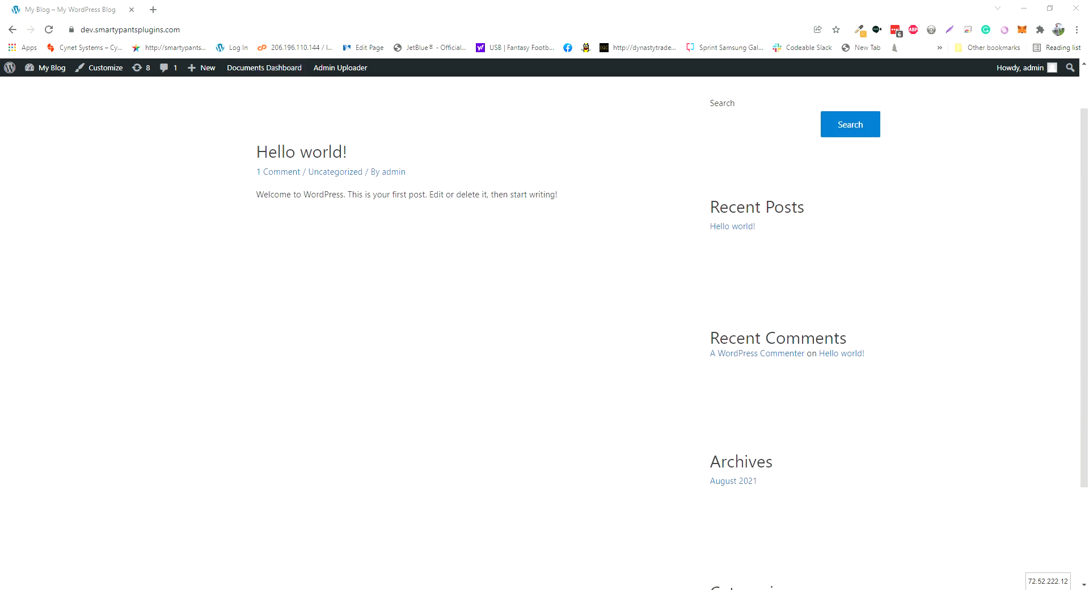
left_click(202, 10)
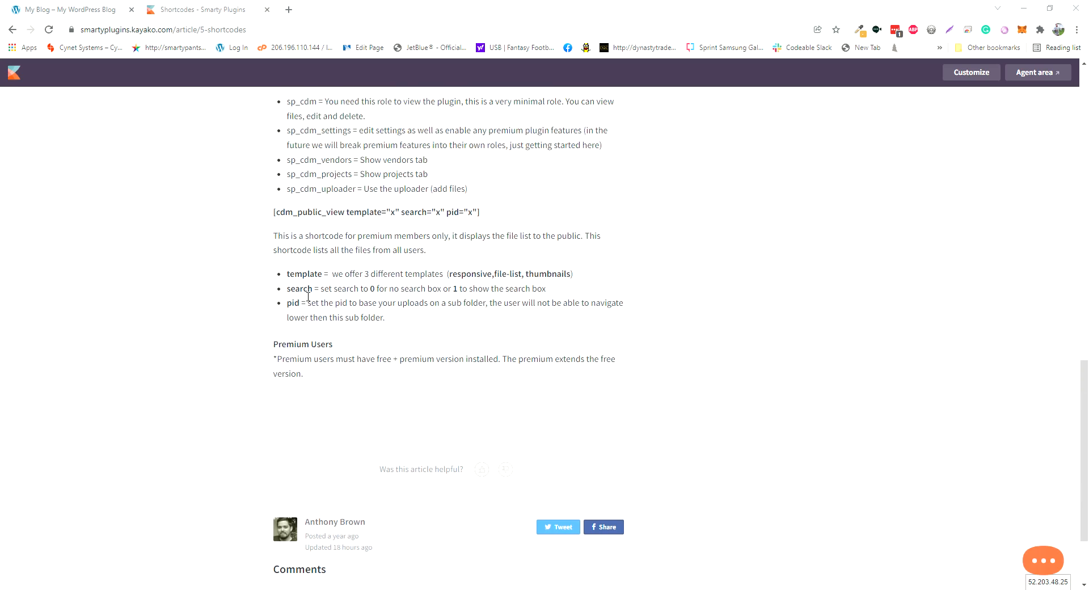
mouse_move(288, 334)
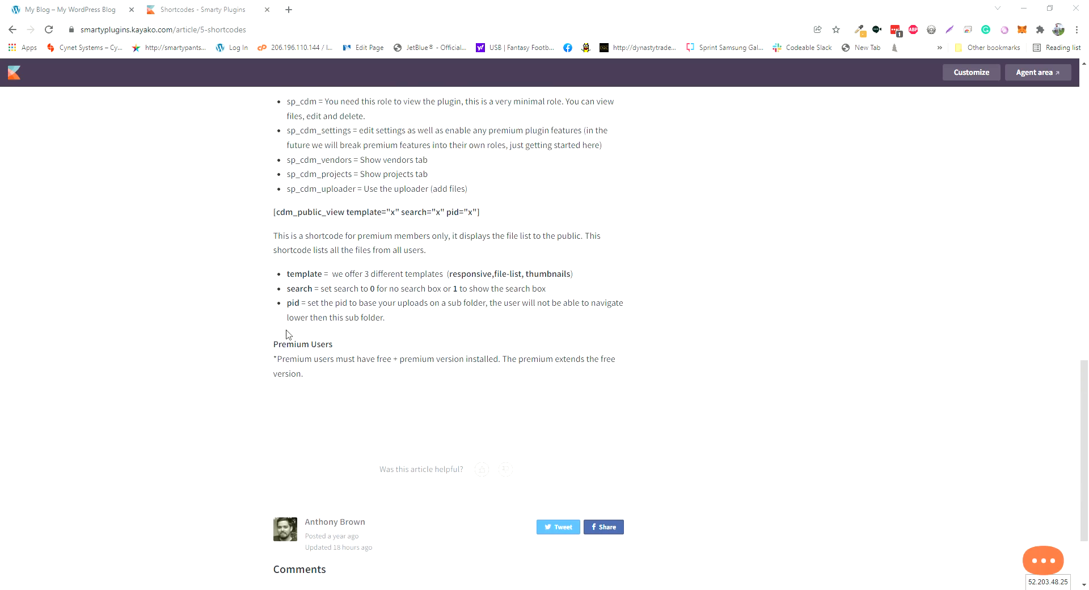
mouse_move(327, 203)
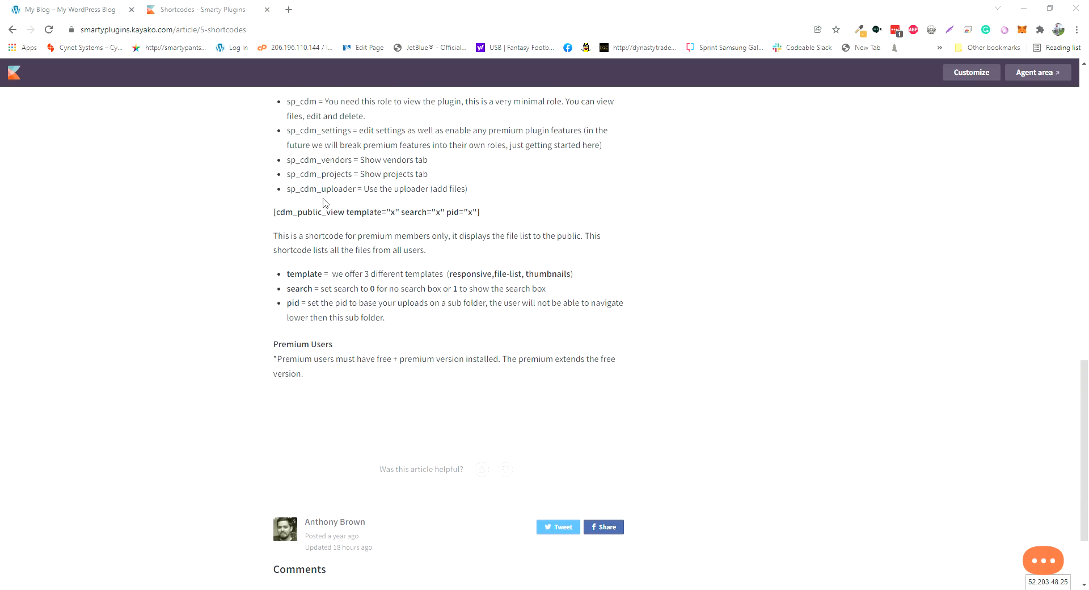
double_click(298, 212)
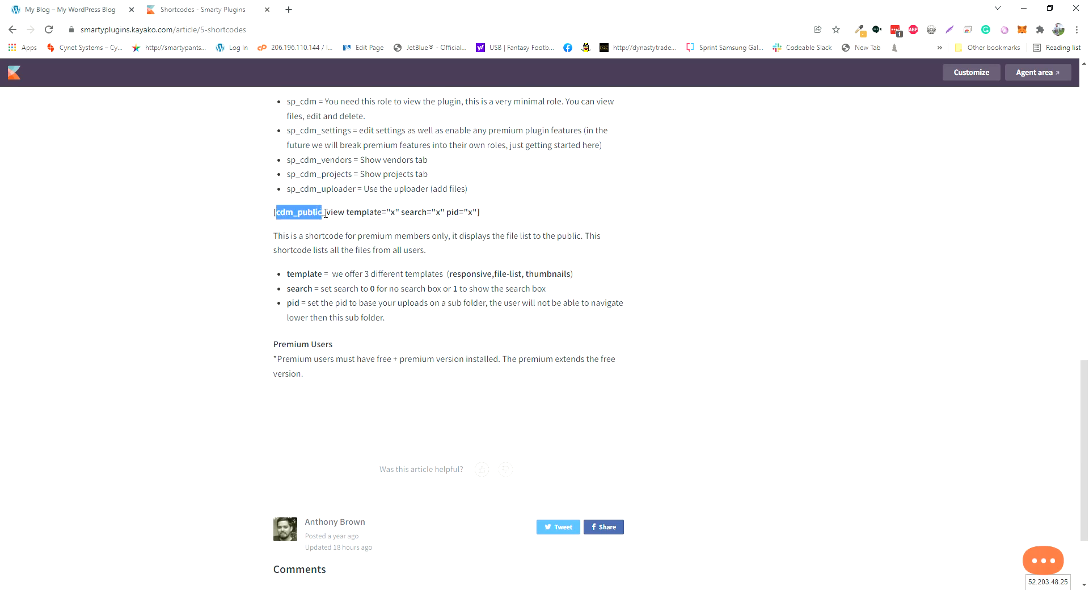
left_click(403, 338)
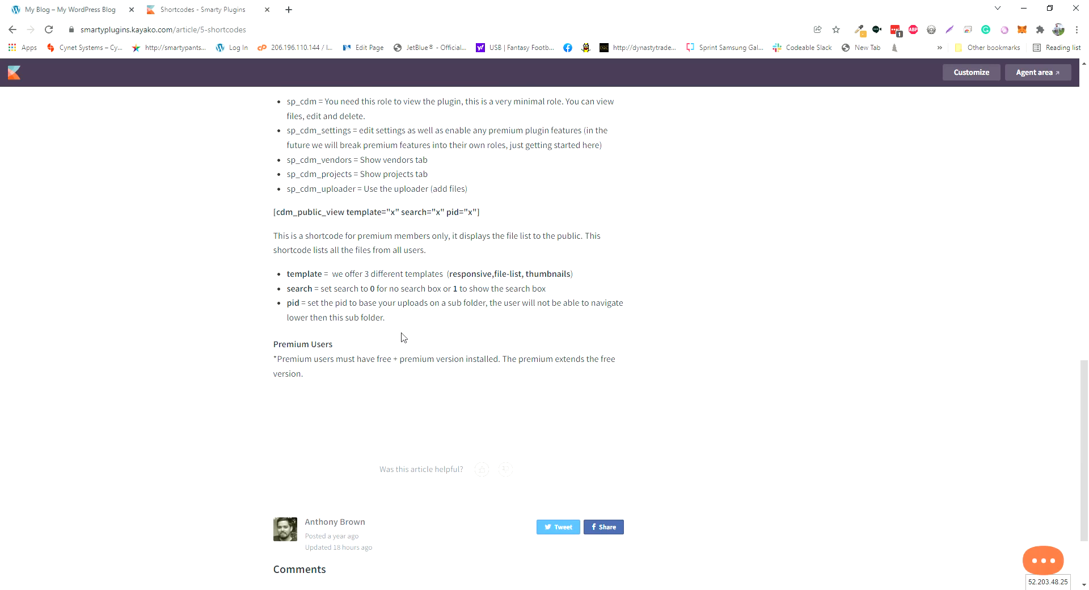
mouse_move(397, 317)
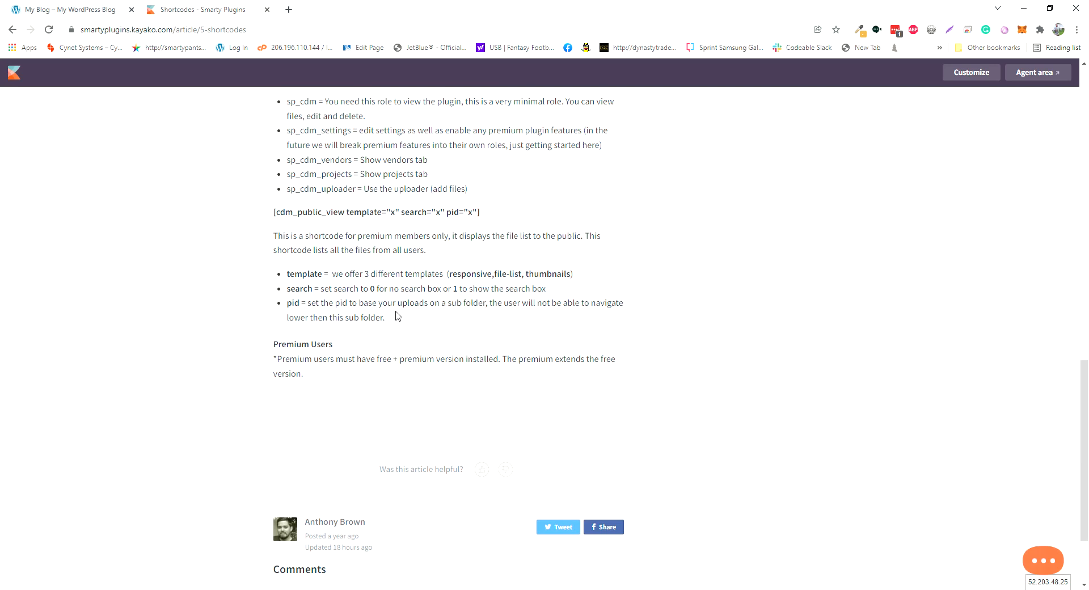
mouse_move(398, 271)
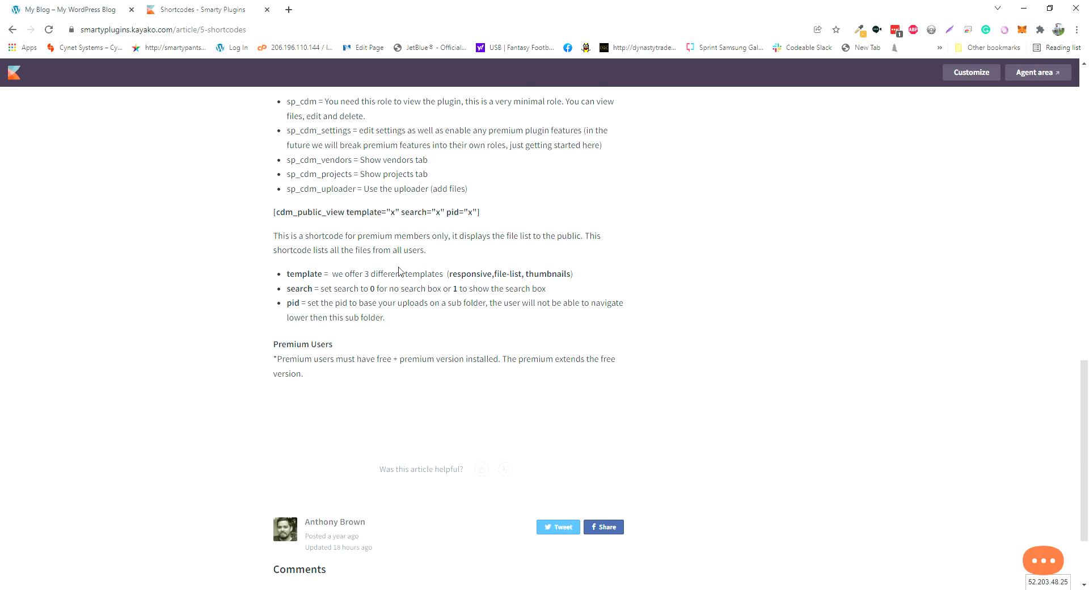
mouse_move(429, 227)
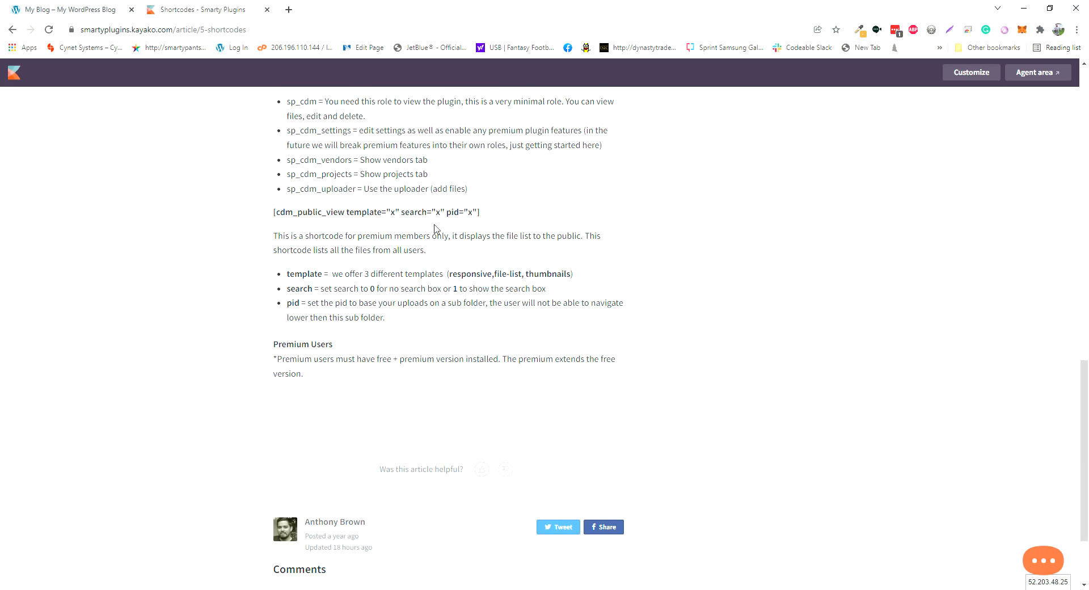
double_click(462, 213)
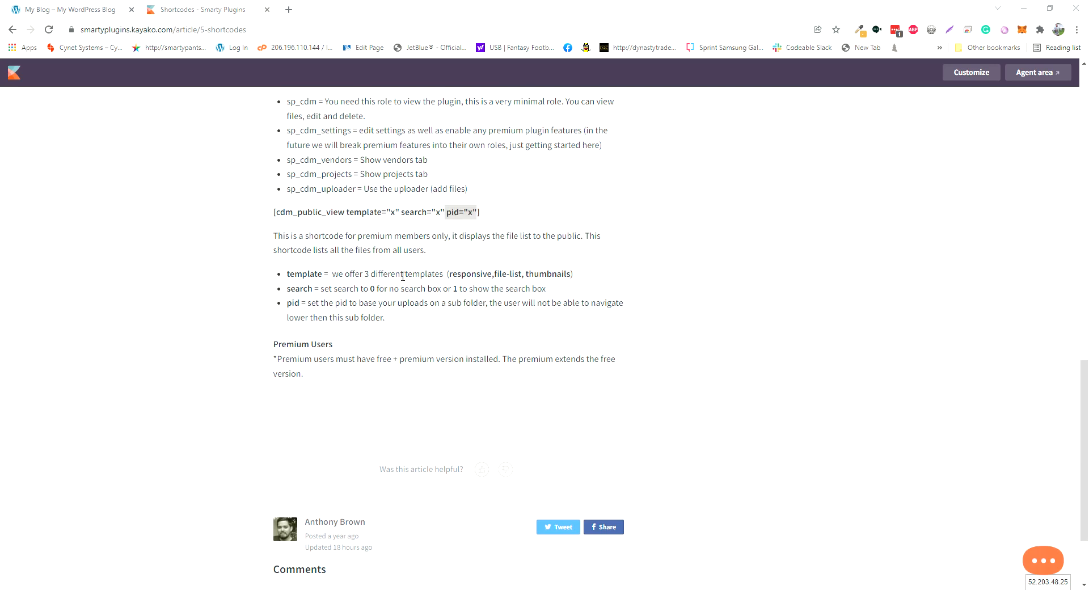
mouse_move(429, 276)
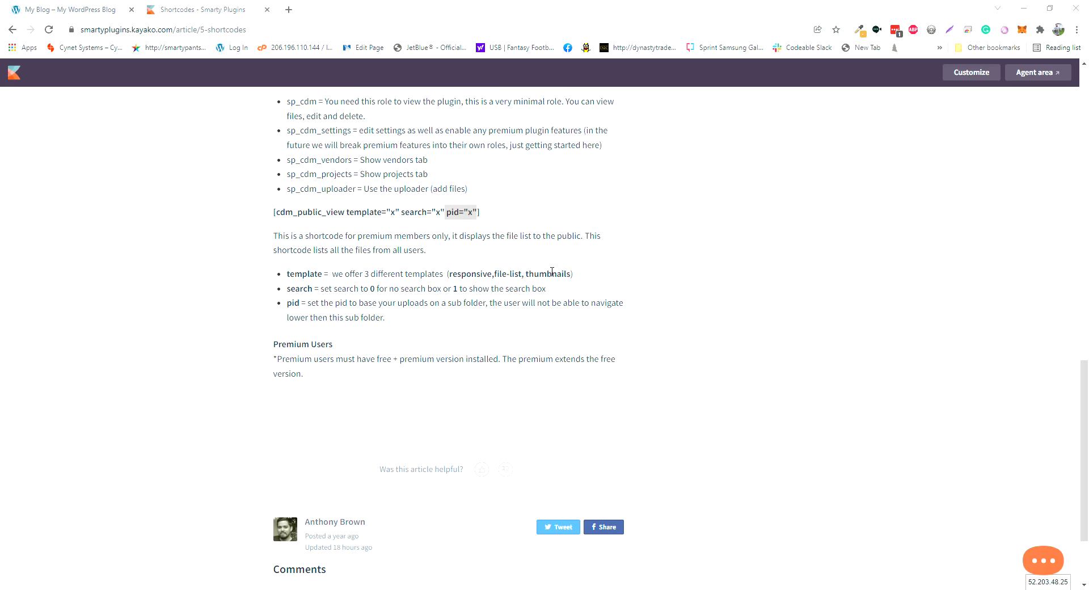
mouse_move(570, 285)
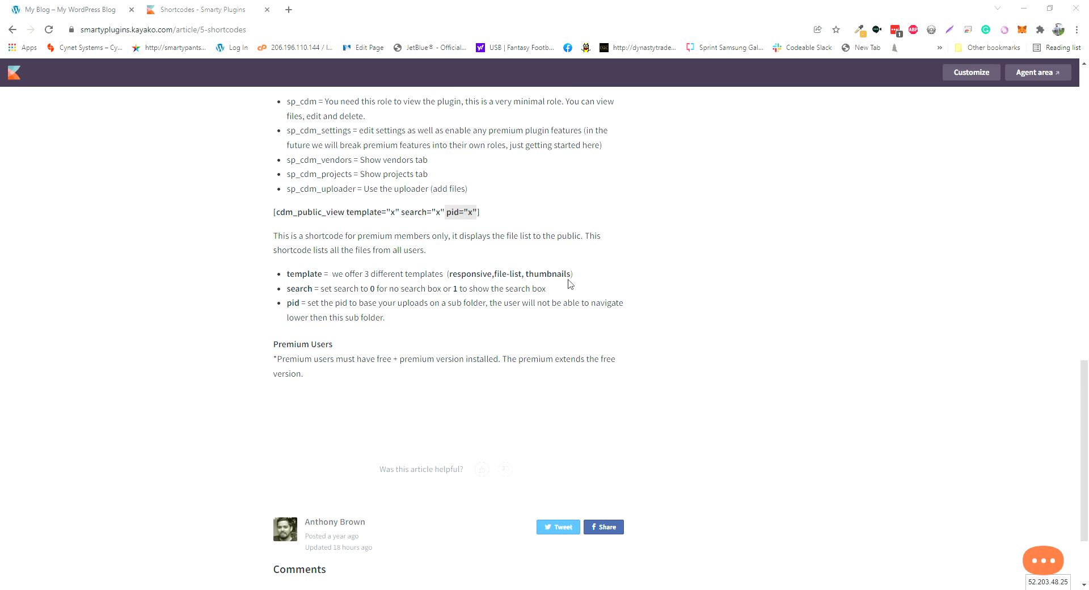
mouse_move(574, 260)
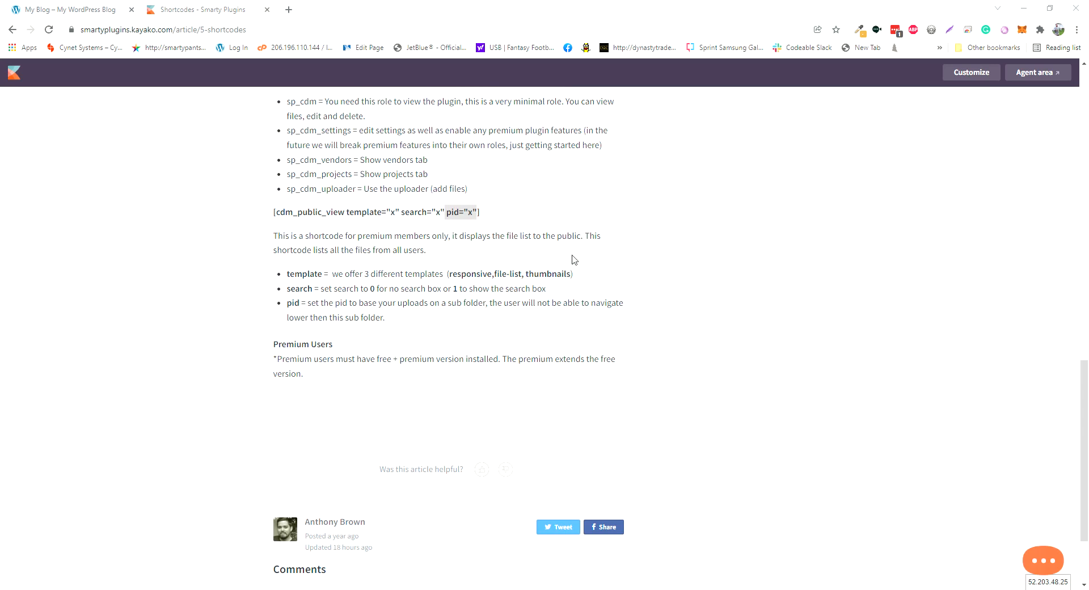
mouse_move(484, 272)
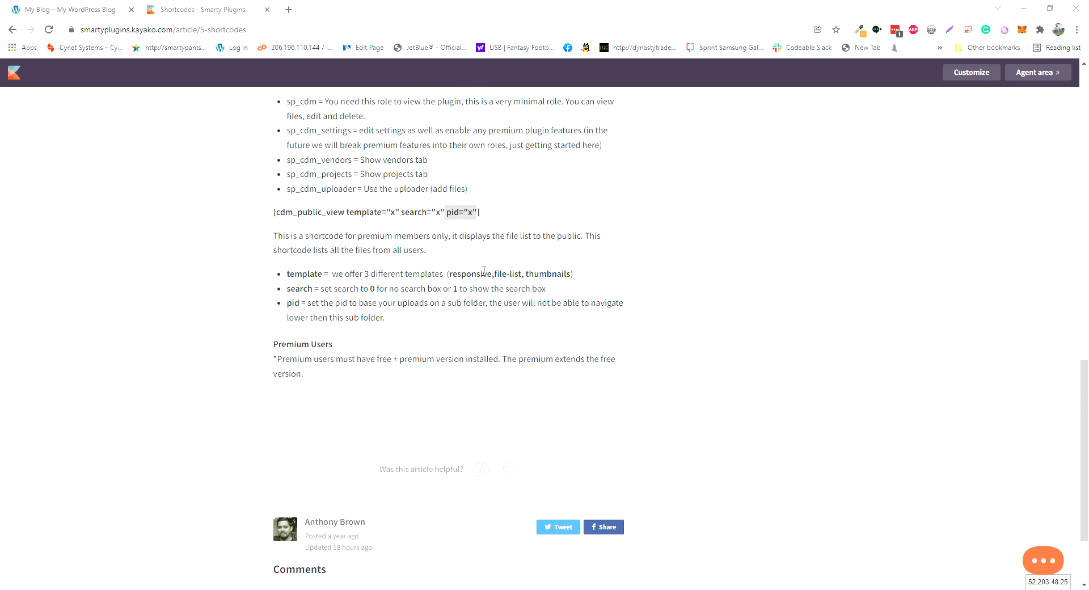
mouse_move(552, 286)
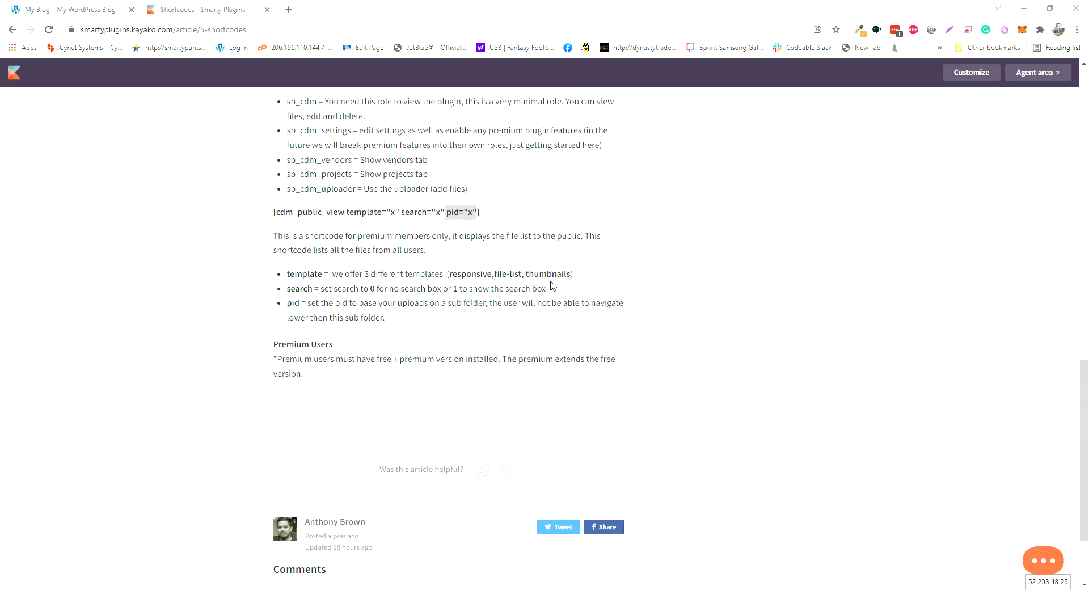
mouse_move(494, 278)
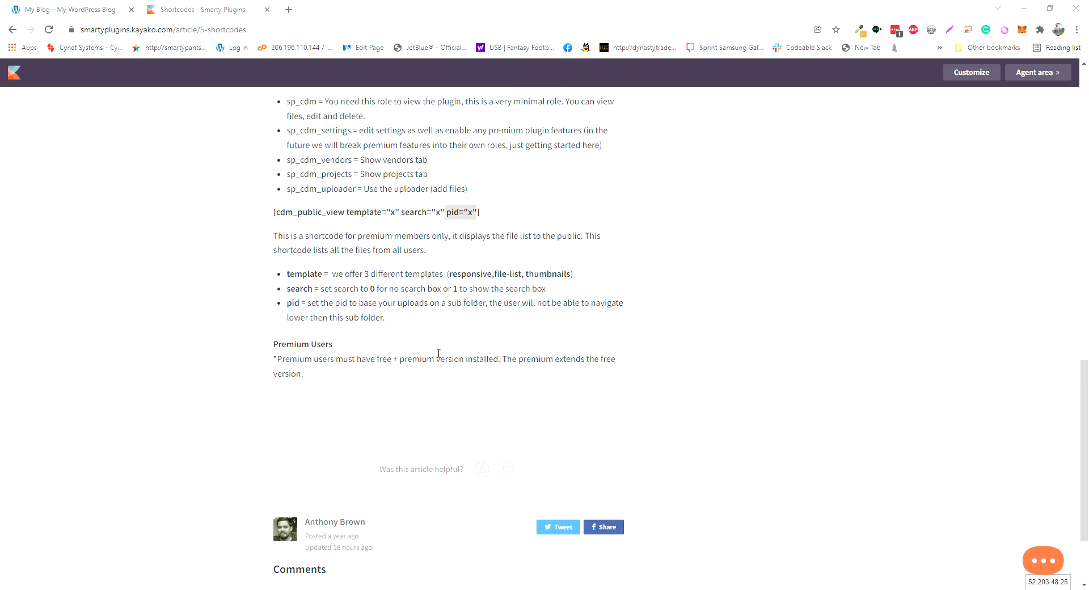
Scroll further down the shortcode article to review the remaining notes
scroll("down", 3)
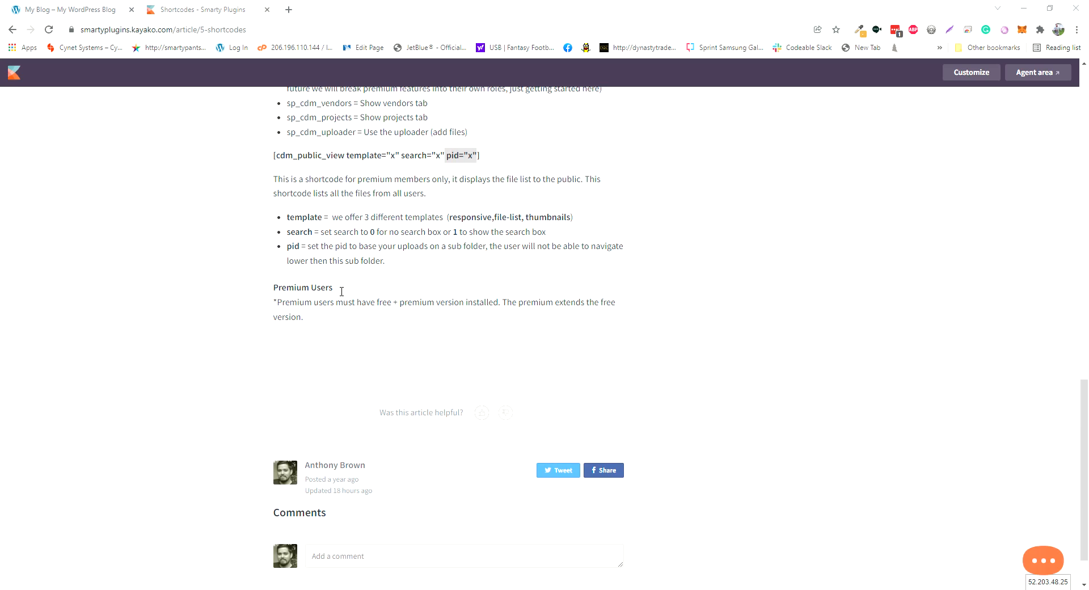
mouse_move(441, 233)
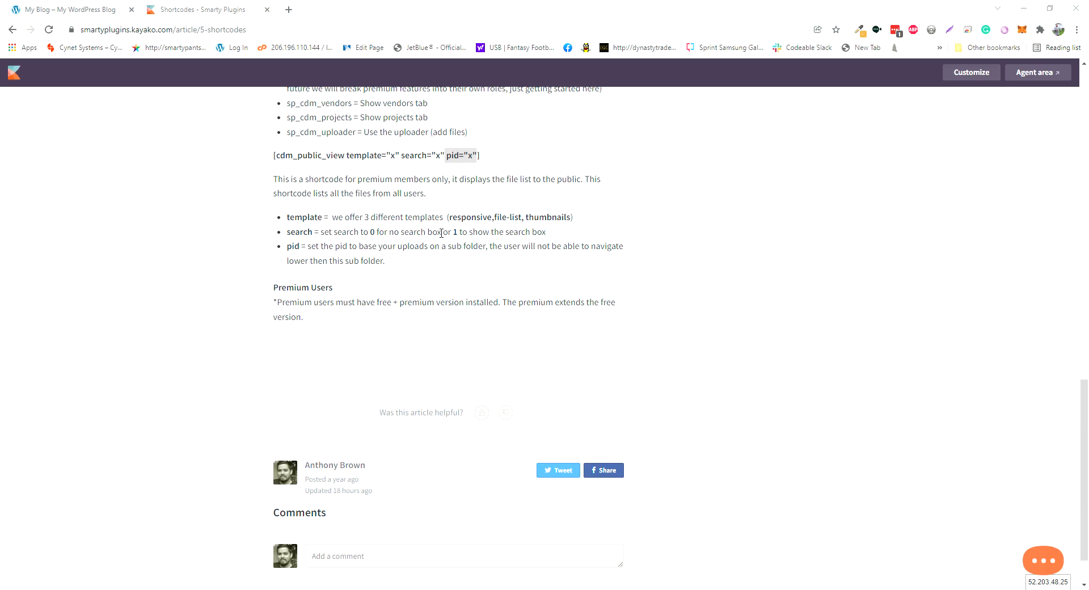
scroll("down", 3)
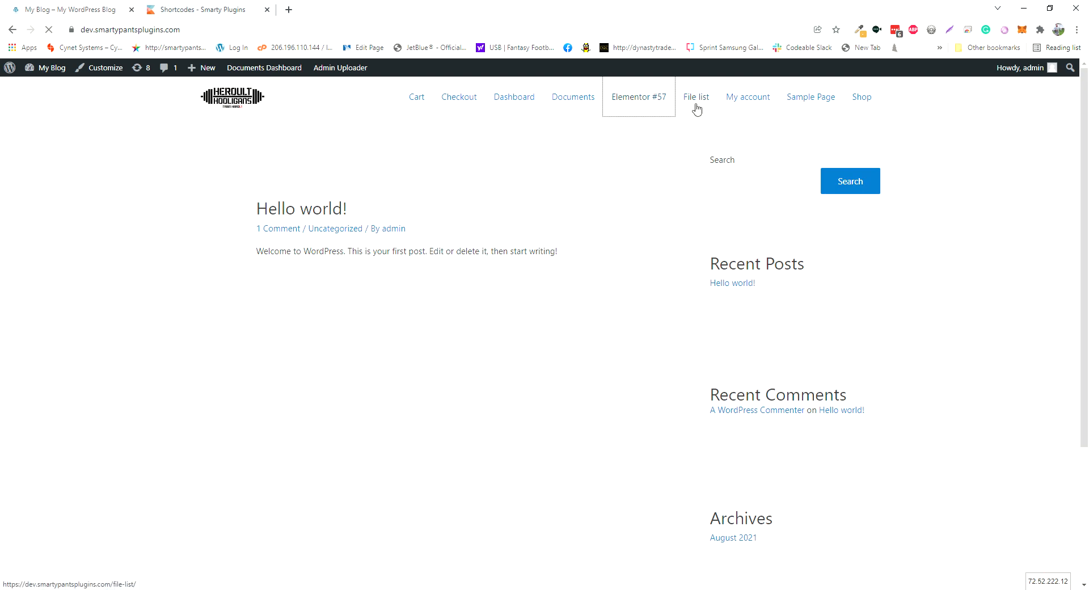
Navigate to the Elementor #57 page showing the admin and bob folders
left_click(638, 96)
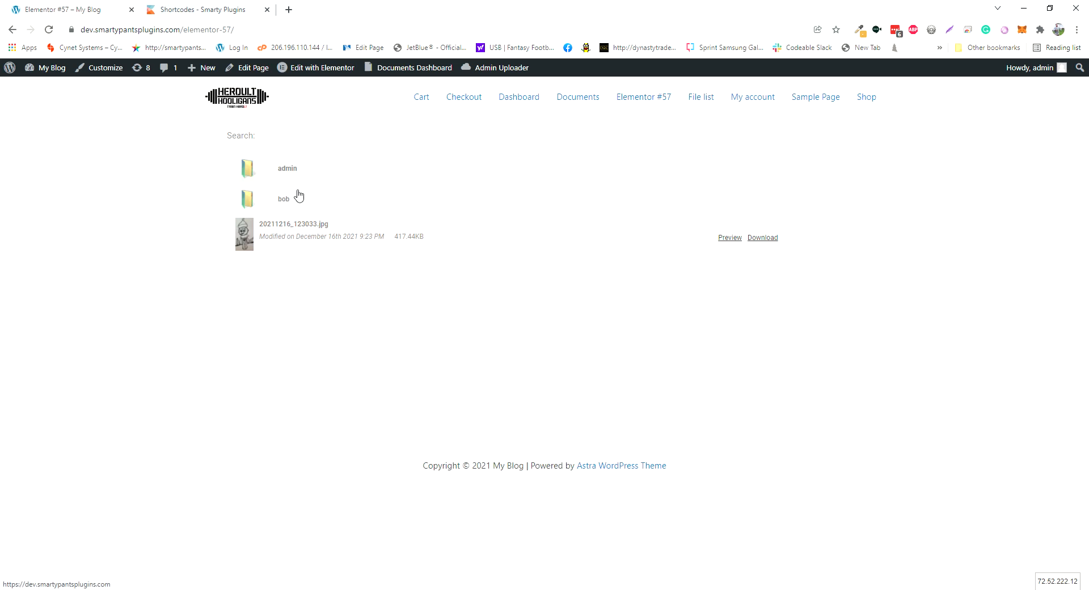
mouse_move(313, 173)
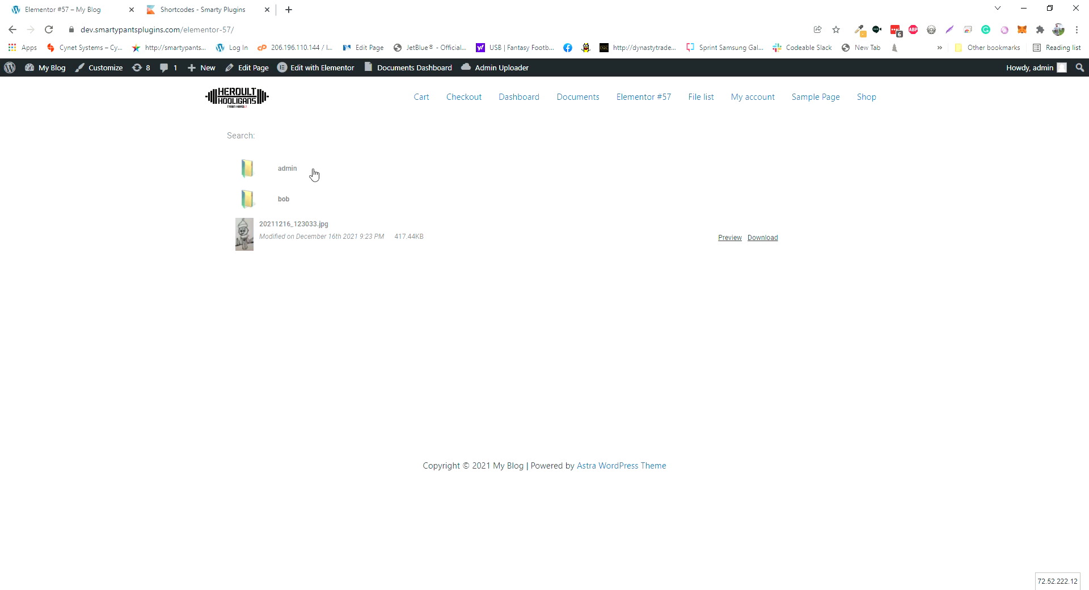
left_click(247, 168)
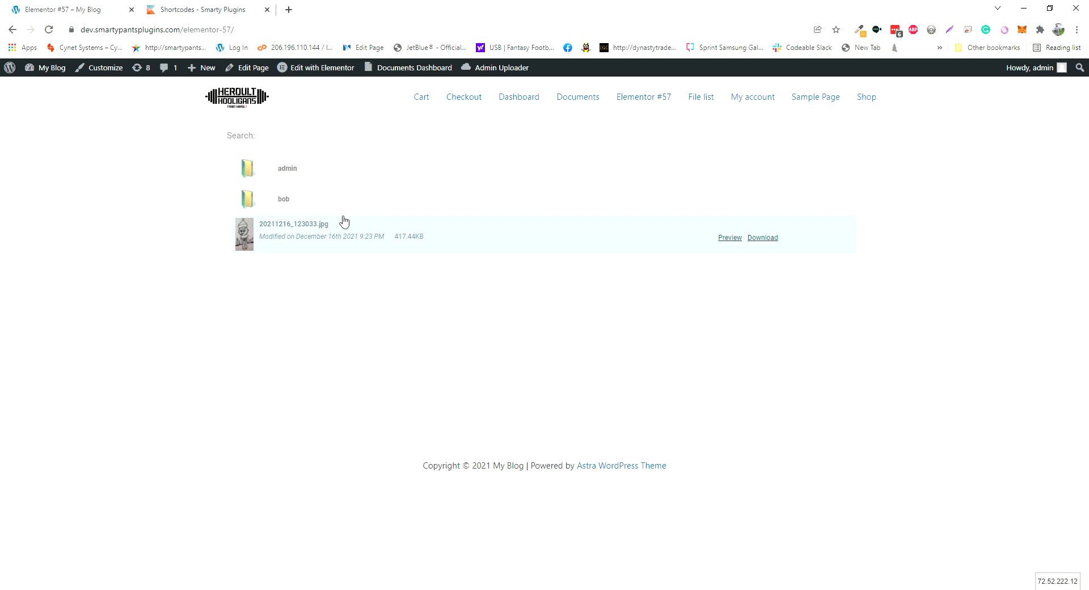
left_click(322, 67)
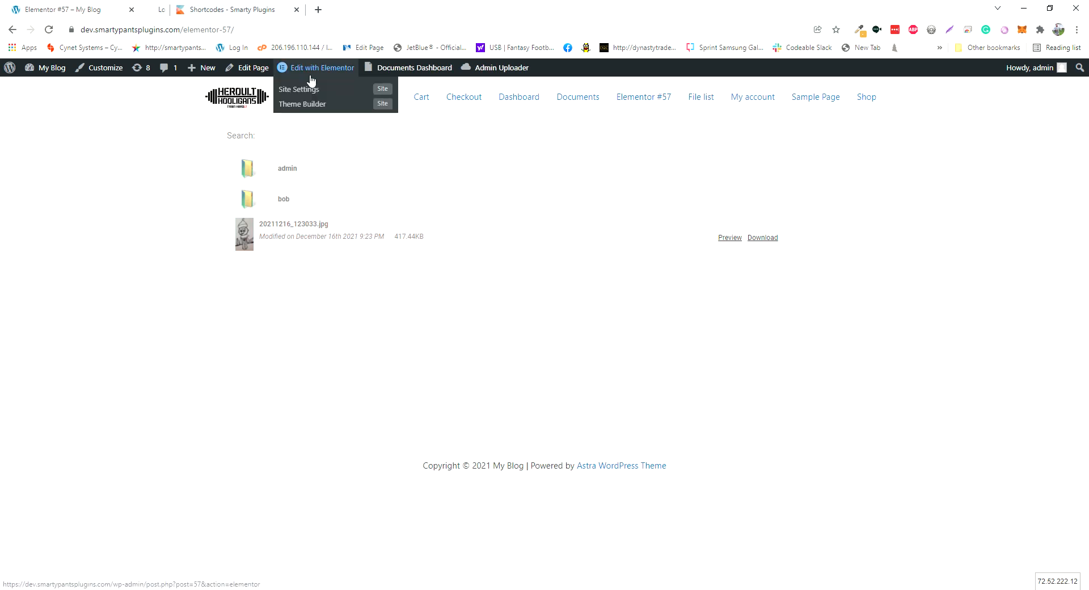
Edit the shortcode block so it reads template="thumbnails" and search=0
left_click(322, 67)
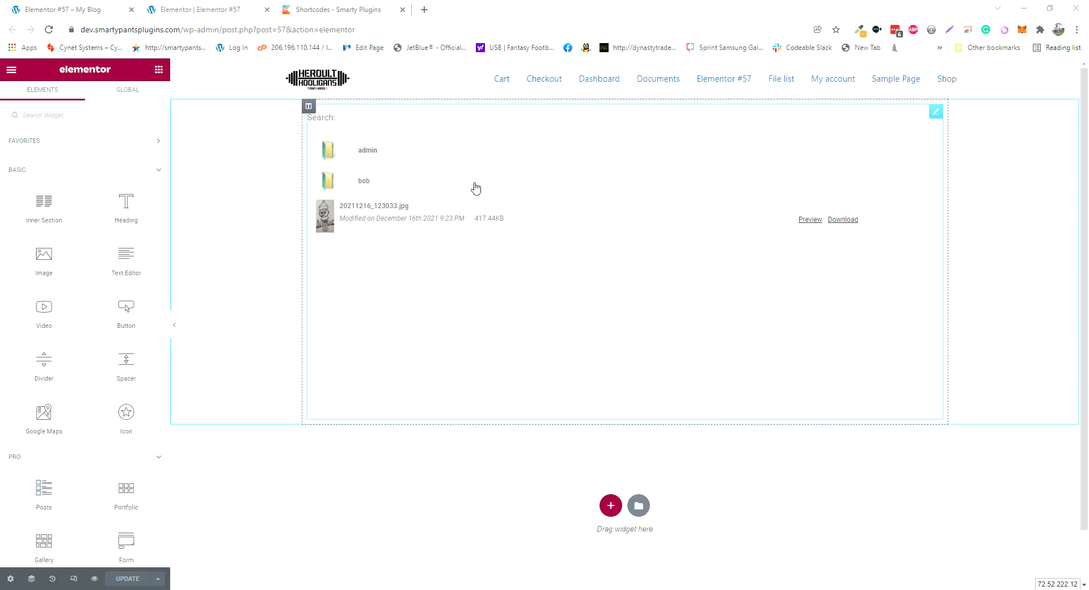
left_click(409, 215)
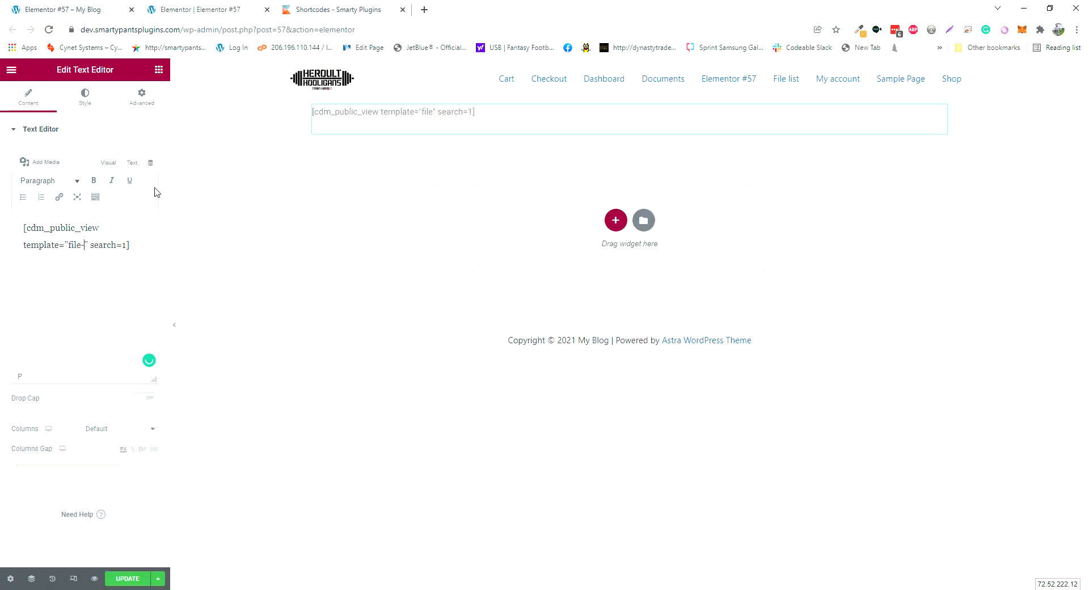
type("thumbna")
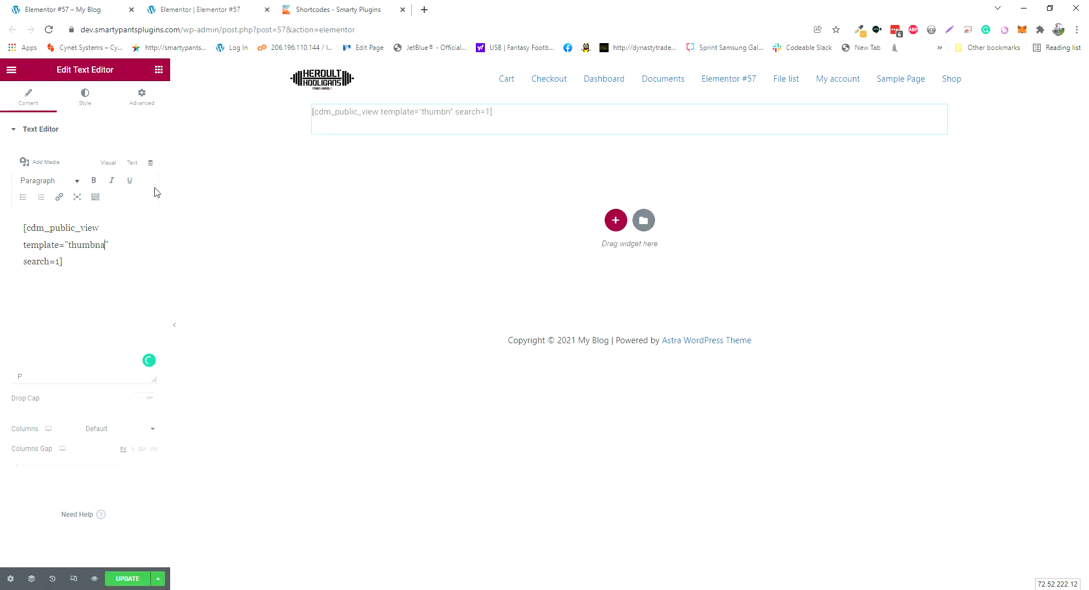
type("ails")
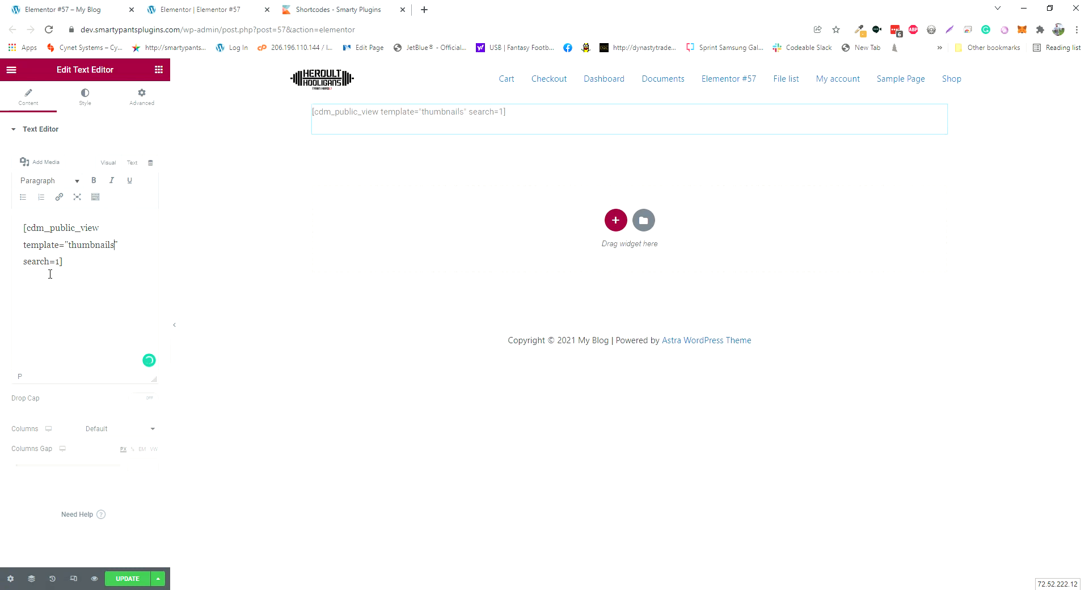
type("0")
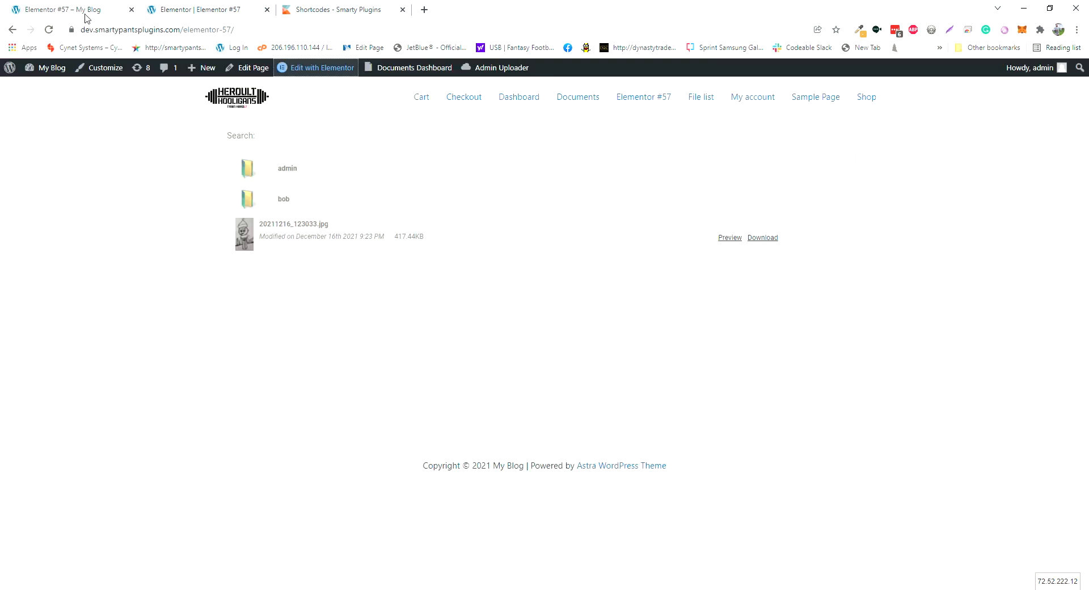
Reload the page to see the thumbnail grid and look up the admin folder's ID, 11
left_click(287, 168)
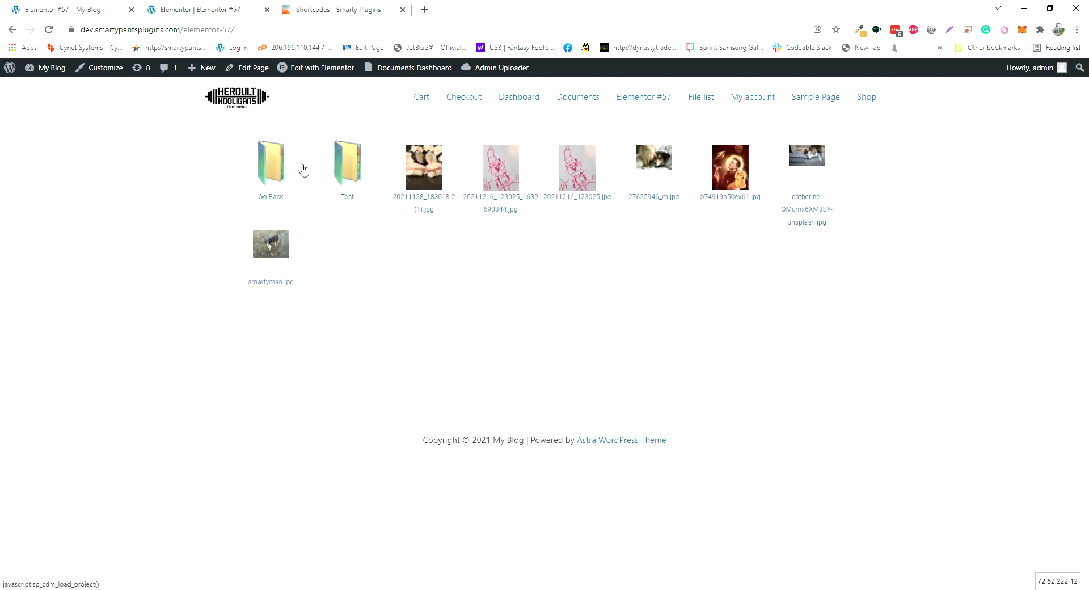
left_click(270, 161)
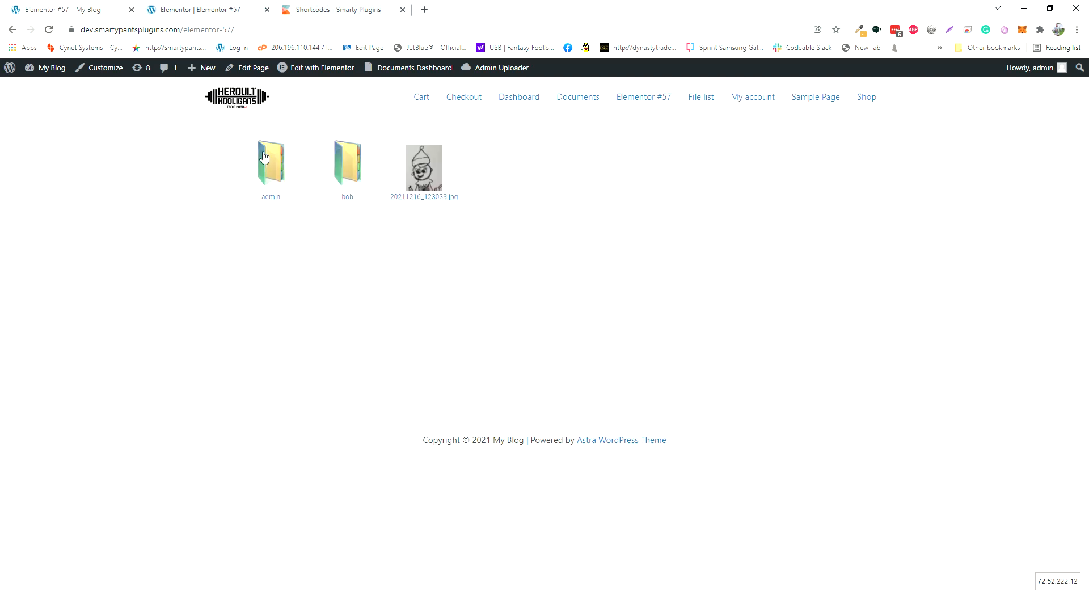
left_click(270, 161)
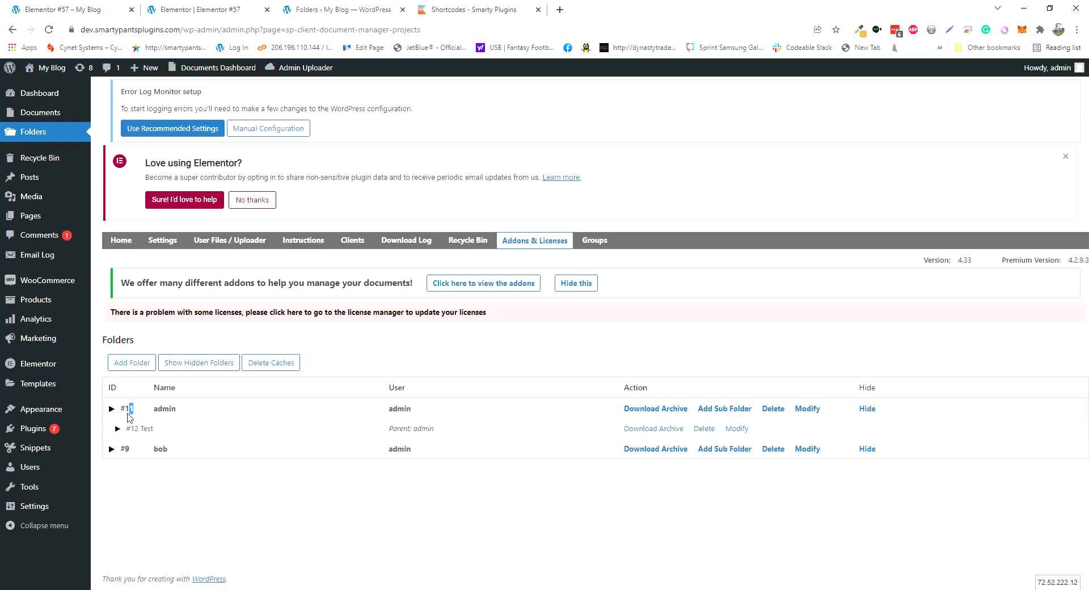
left_click(59, 10)
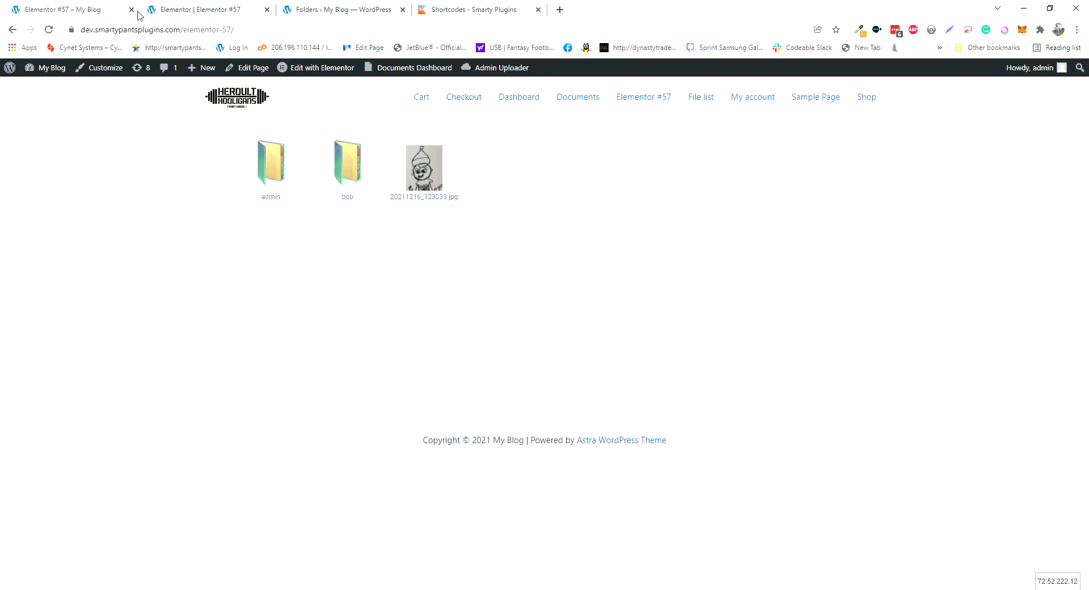
left_click(321, 67)
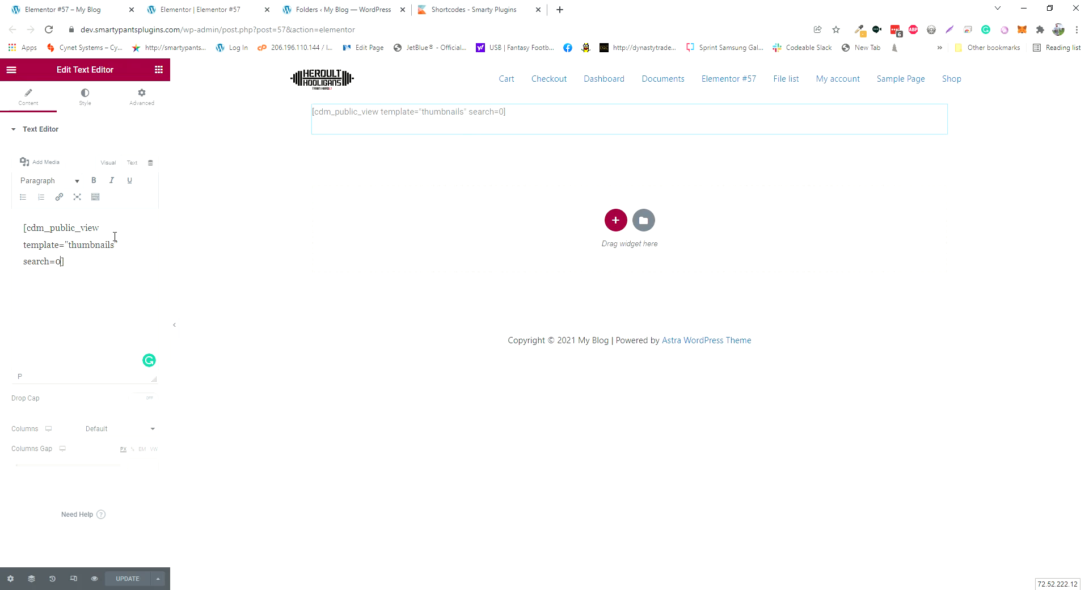
Add pid=11 to the shortcode and replace thumbnails with the file-list template
type("pid=]")
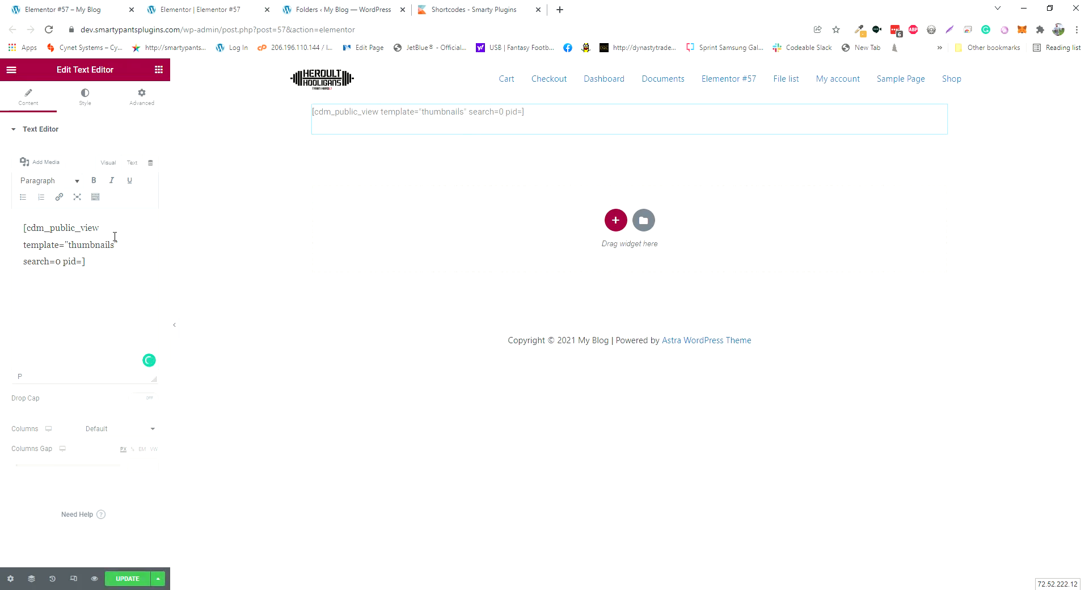
type("1")
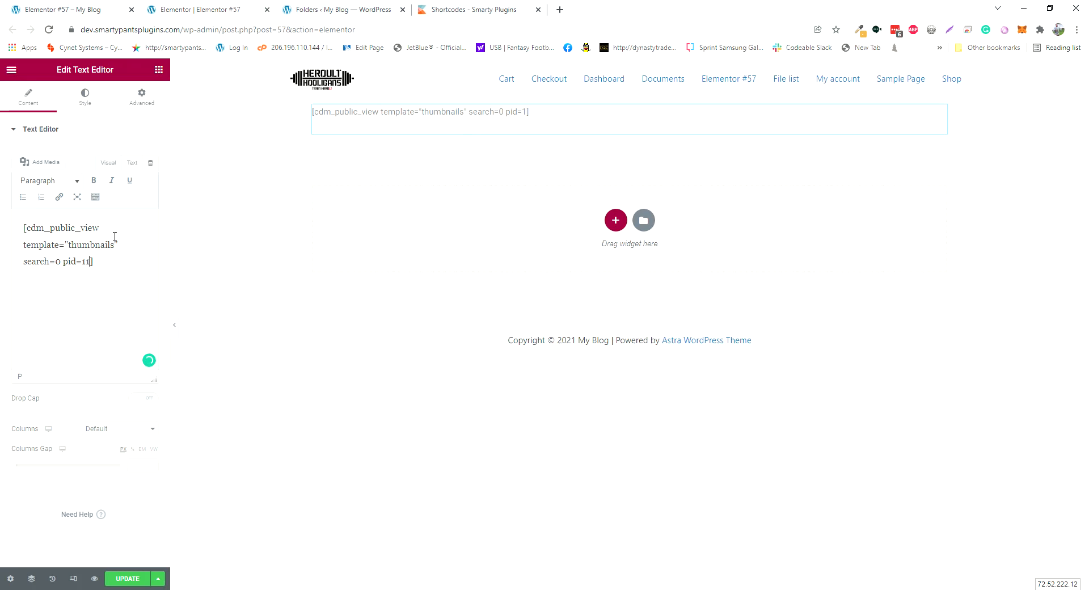
type("1")
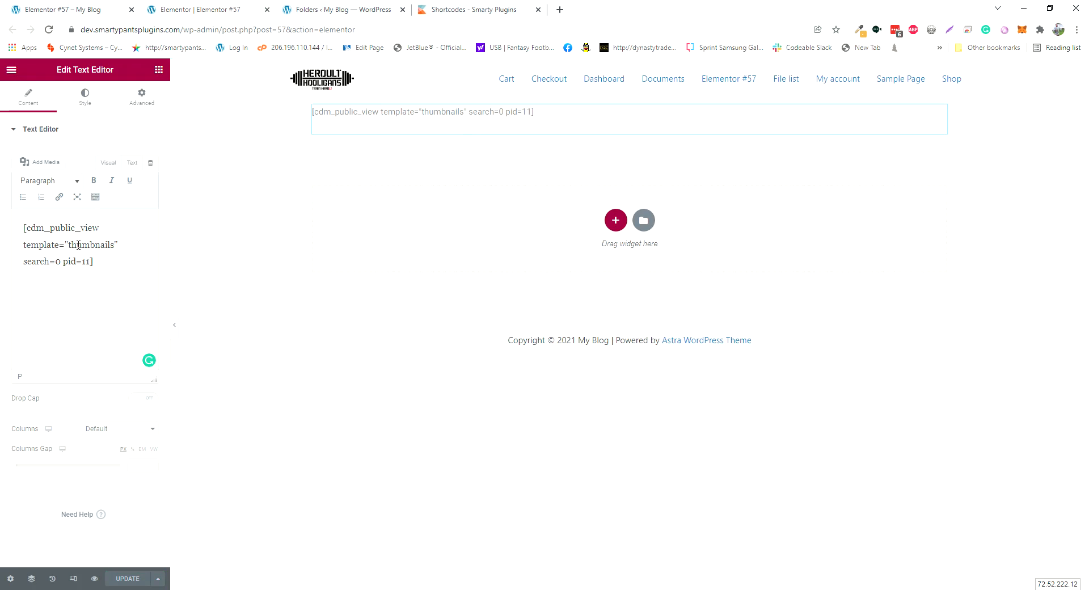
double_click(90, 245)
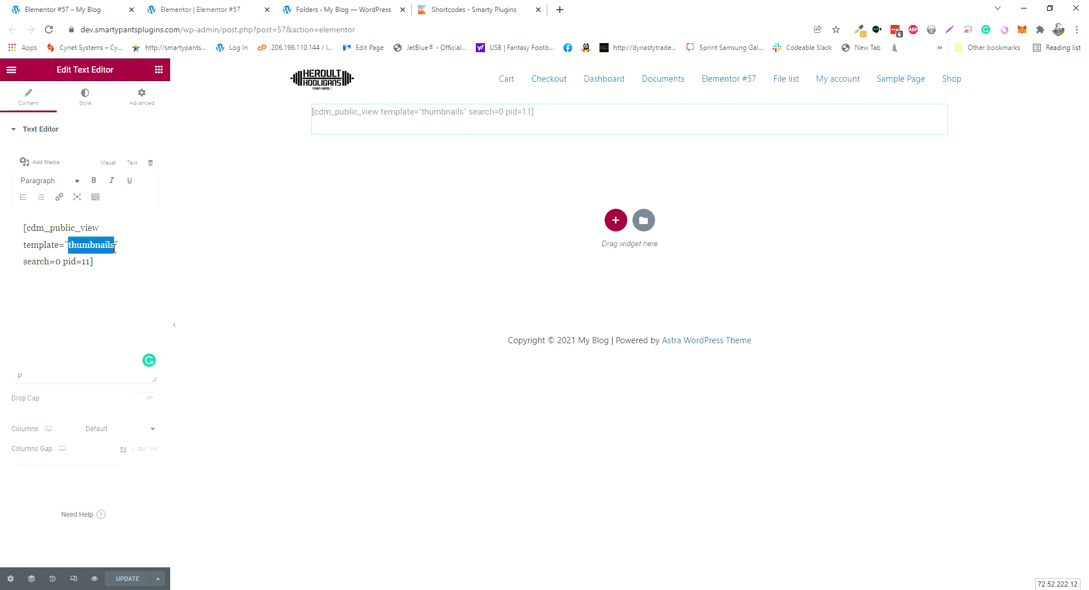
type("file-list")
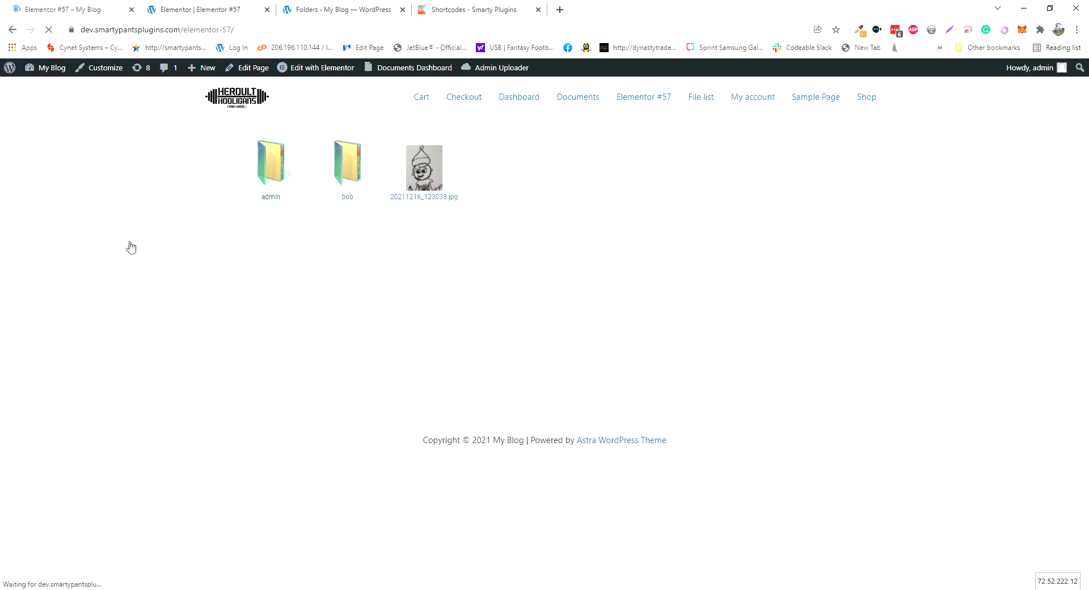
Reload the page to confirm only the admin folder's files are listed
left_click(271, 160)
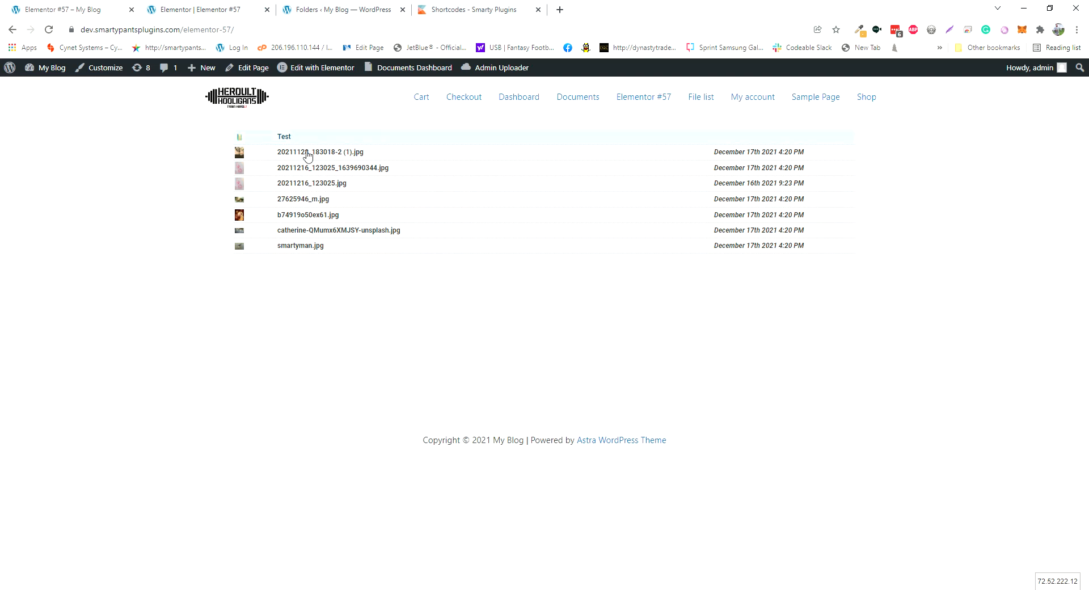
mouse_move(320, 152)
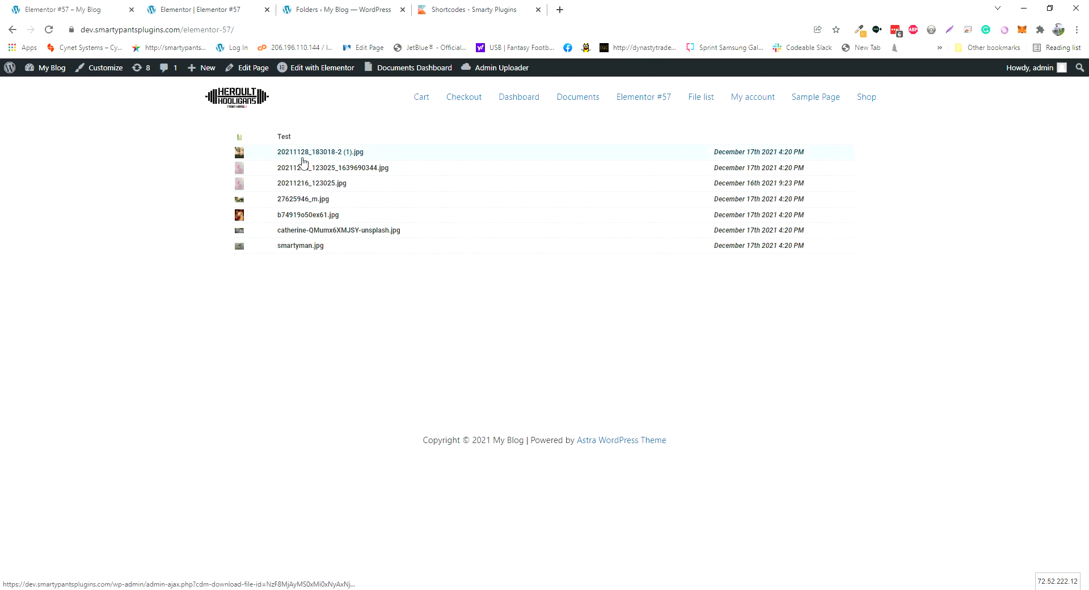
left_click(321, 152)
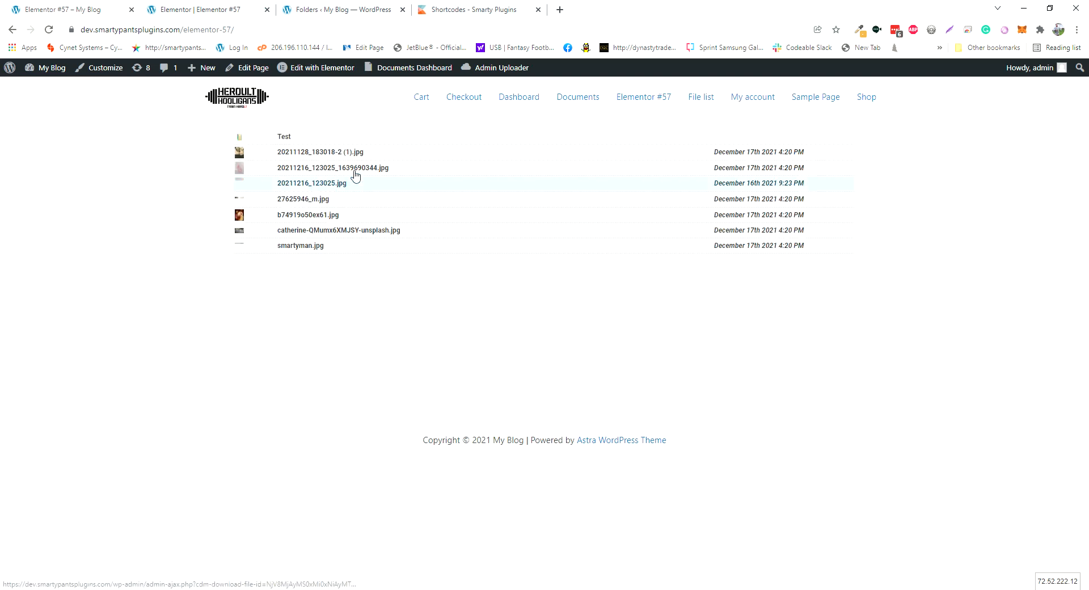
mouse_move(425, 193)
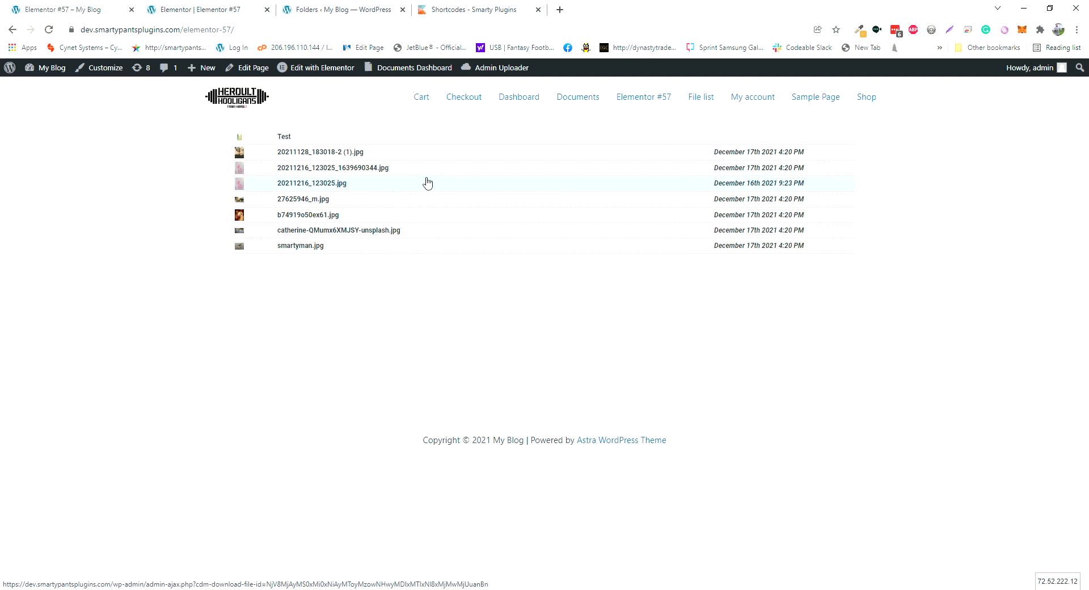
mouse_move(333, 230)
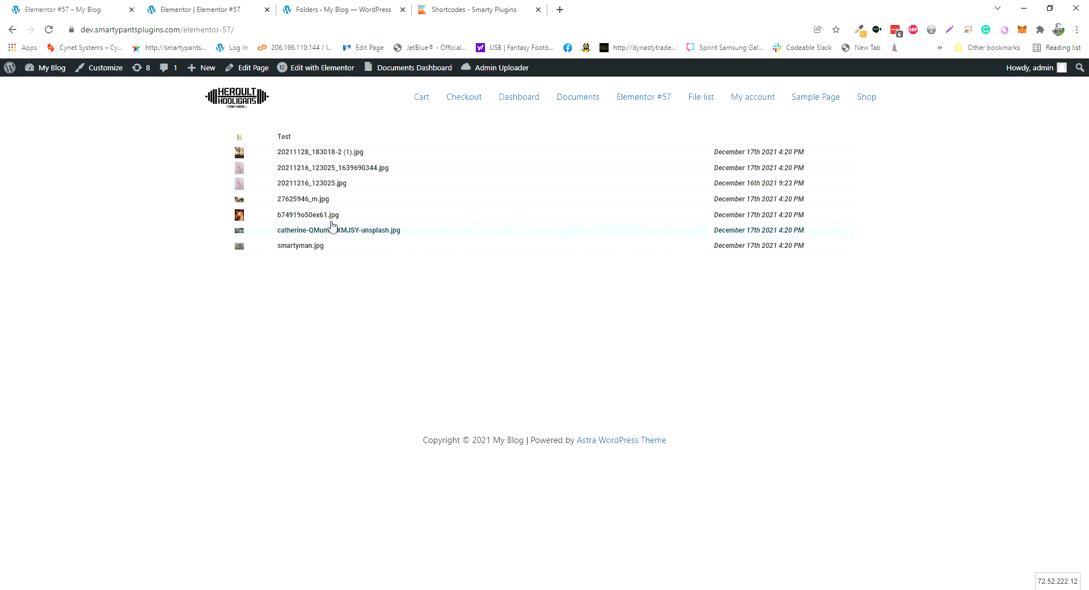
mouse_move(677, 245)
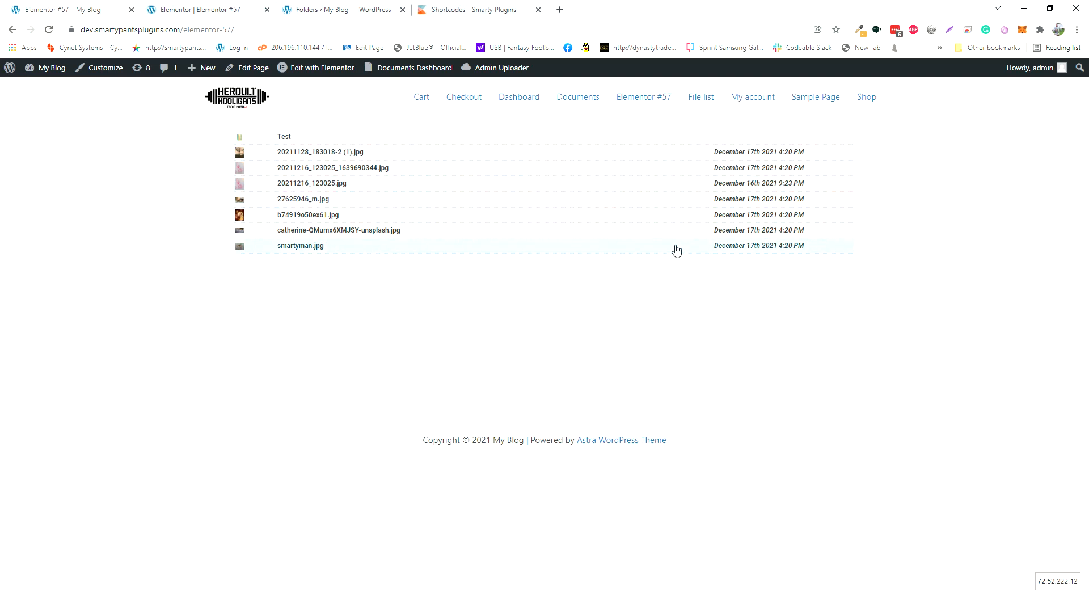
mouse_move(565, 300)
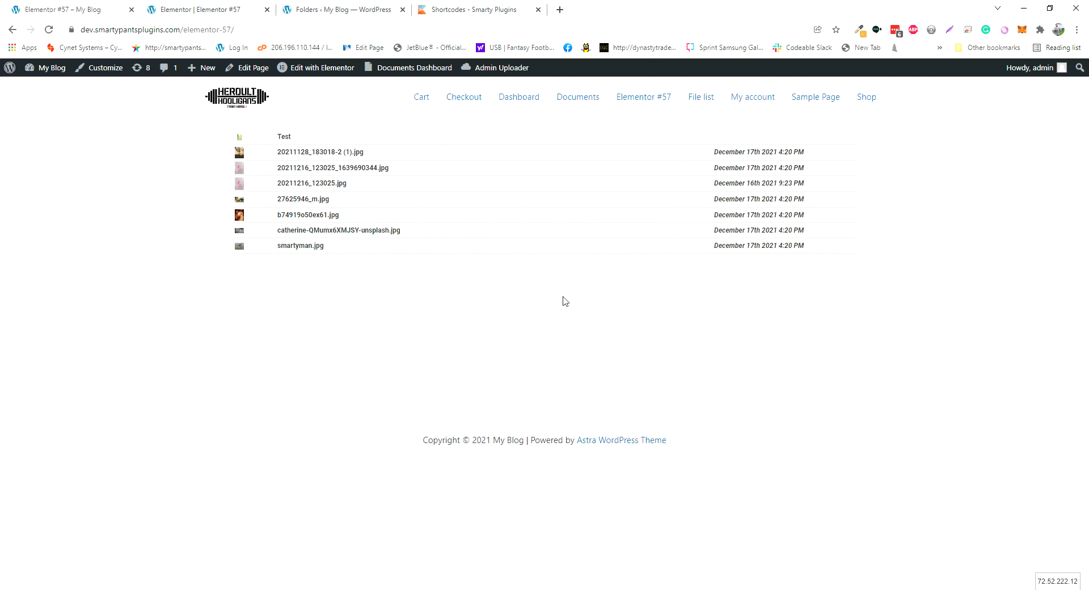
mouse_move(562, 313)
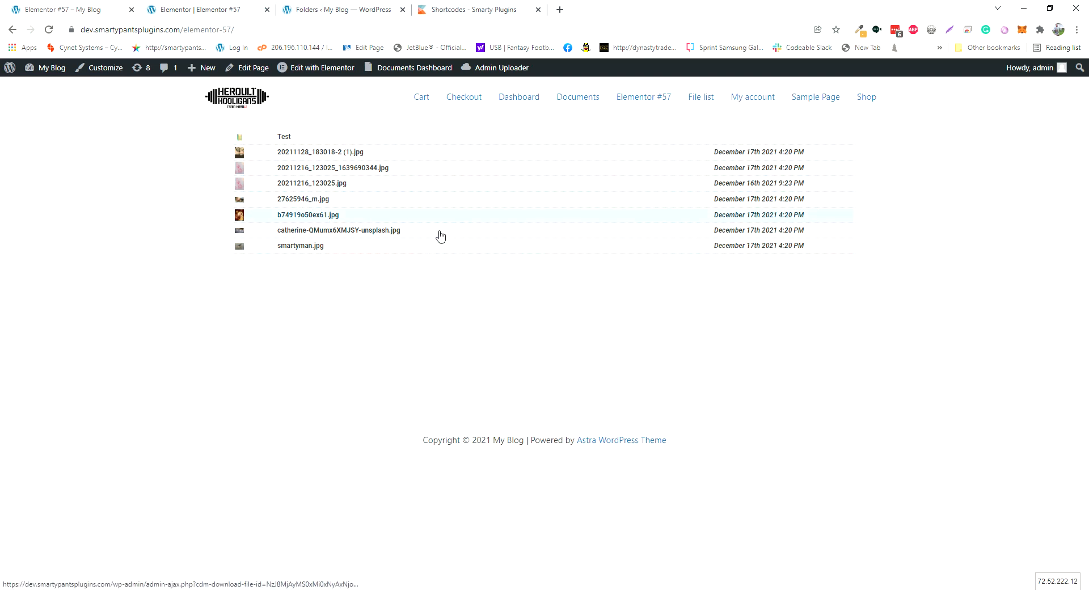
mouse_move(265, 168)
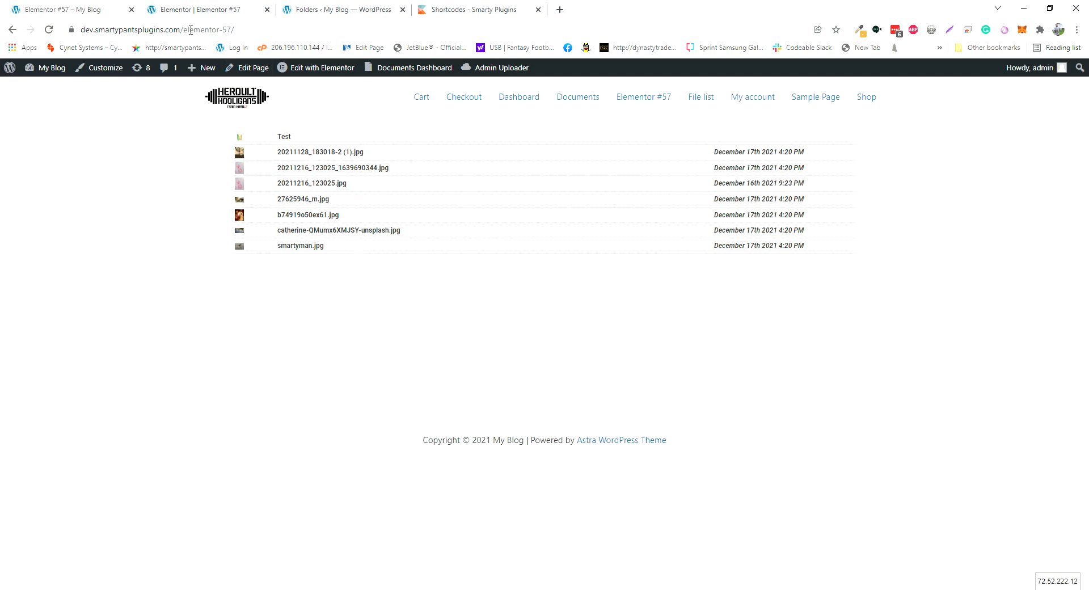
mouse_move(308, 13)
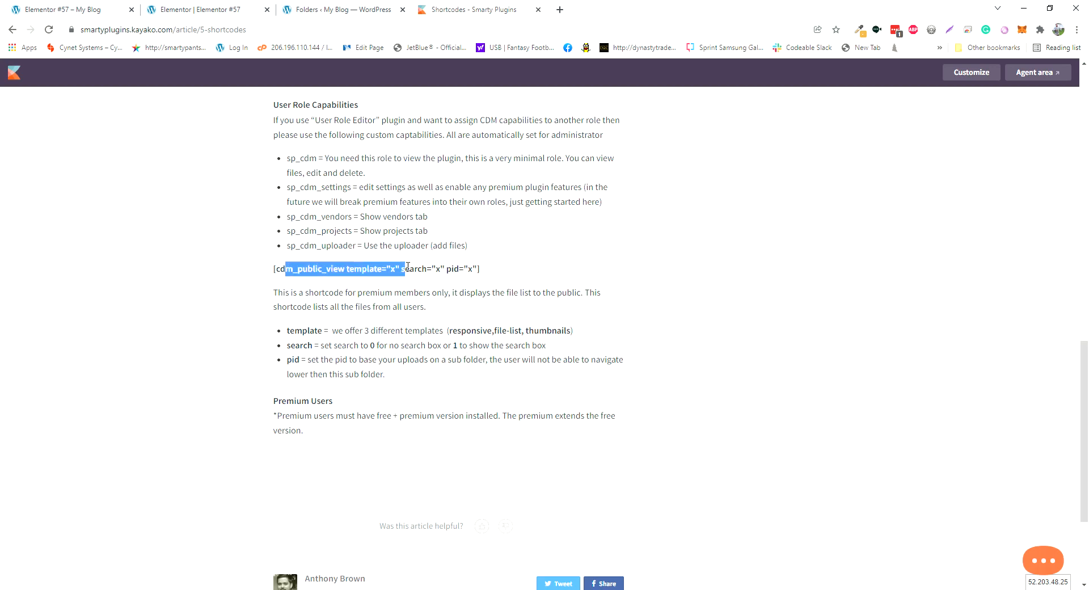
mouse_move(429, 48)
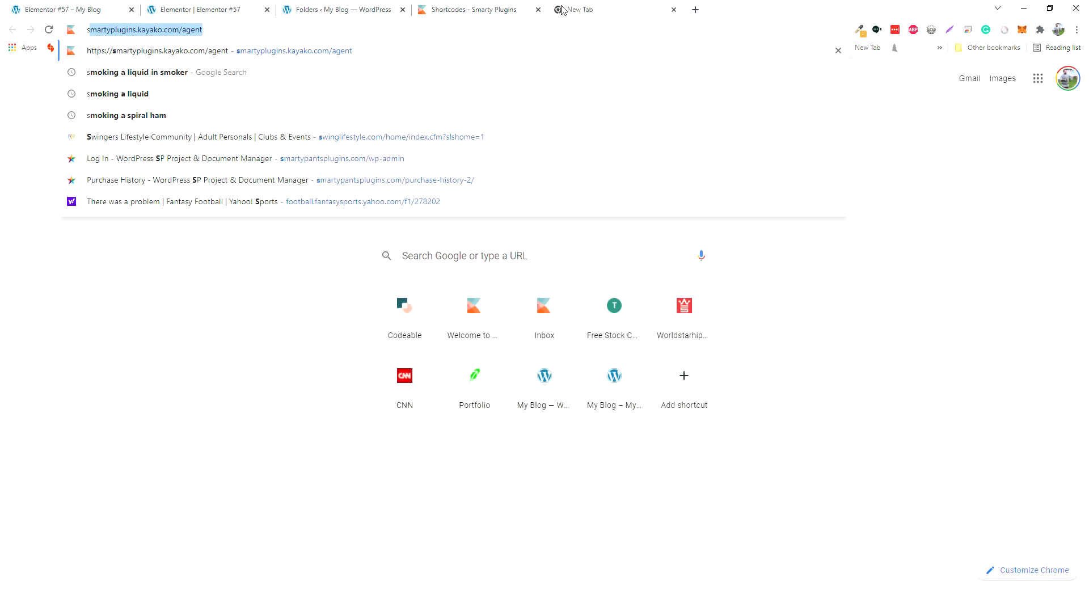
Go to smartypantsplugins.com/wp-admin in a new tab
type("smartypantsplugins.com/wp-admin")
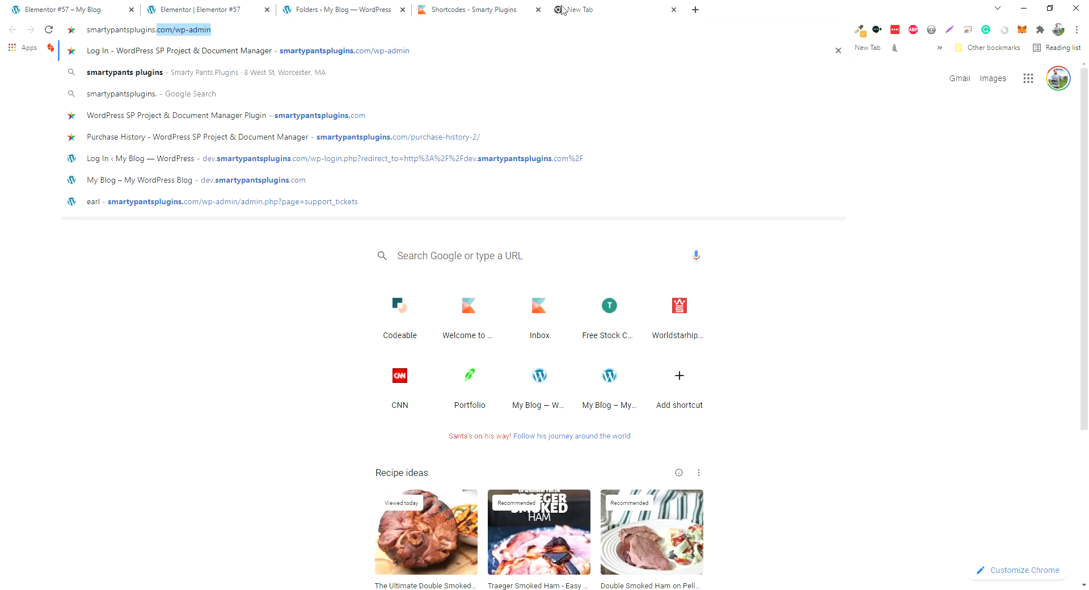
key("Return")
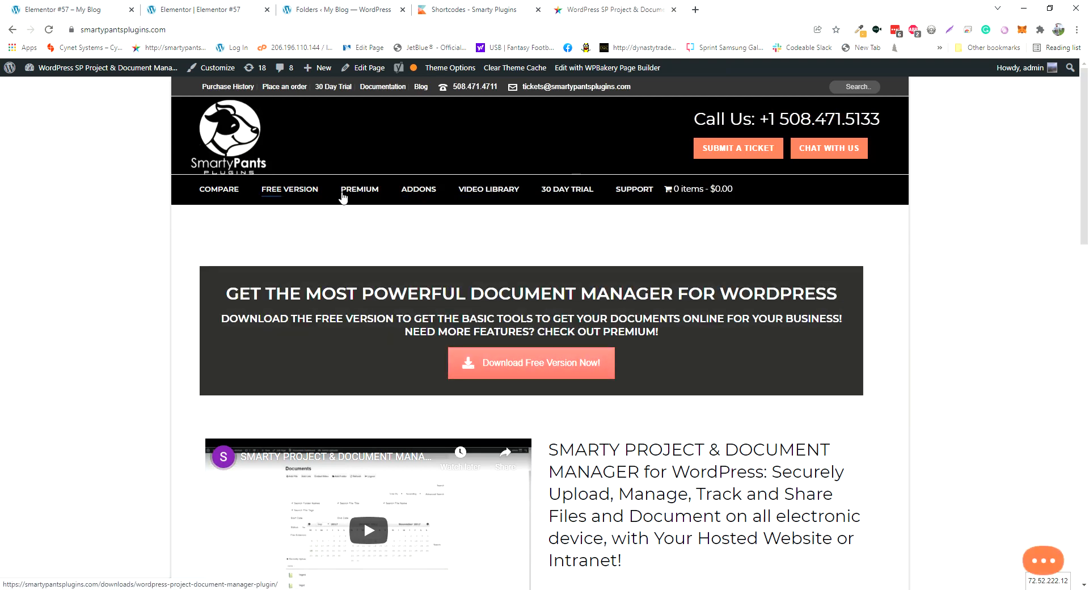
mouse_move(496, 351)
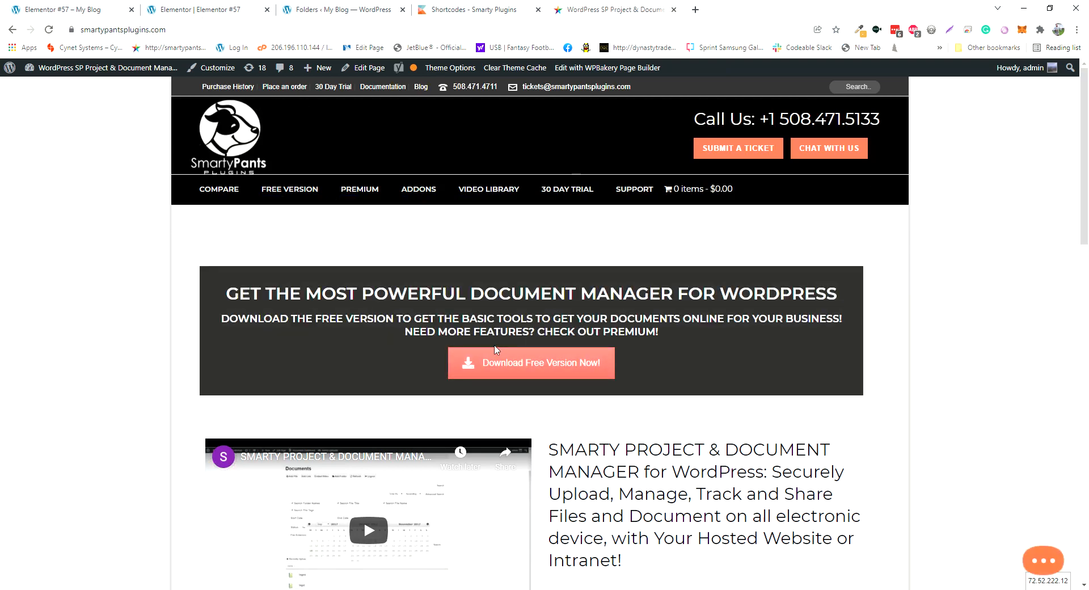
mouse_move(819, 270)
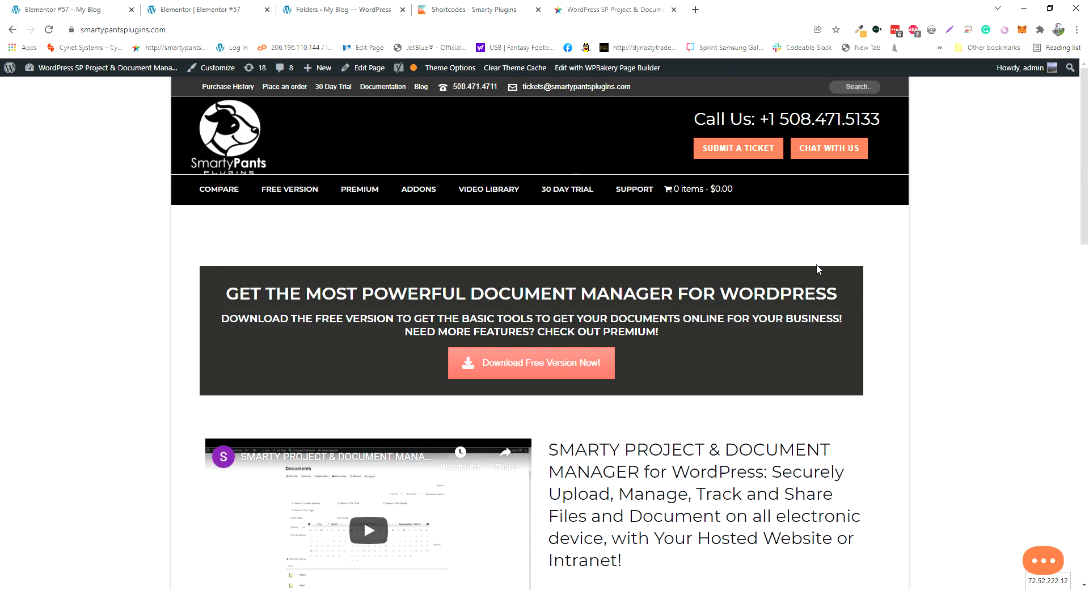
mouse_move(1025, 259)
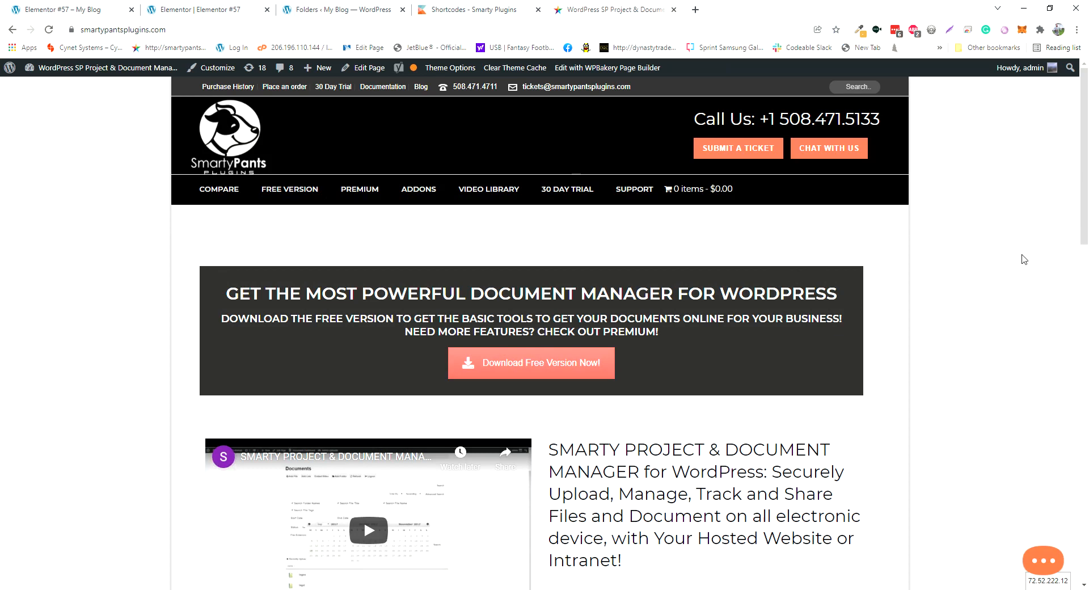